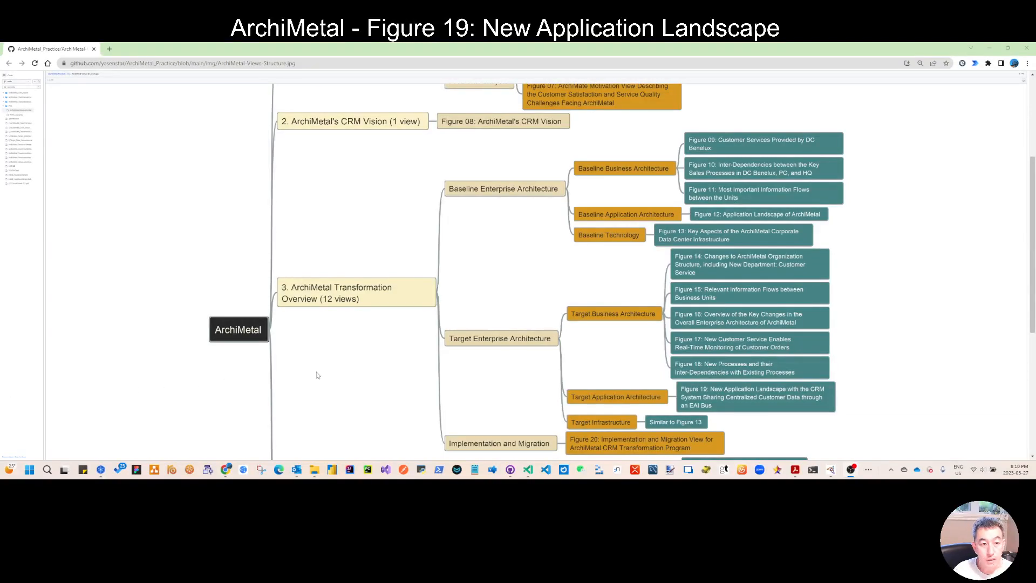
mouse_move(639, 333)
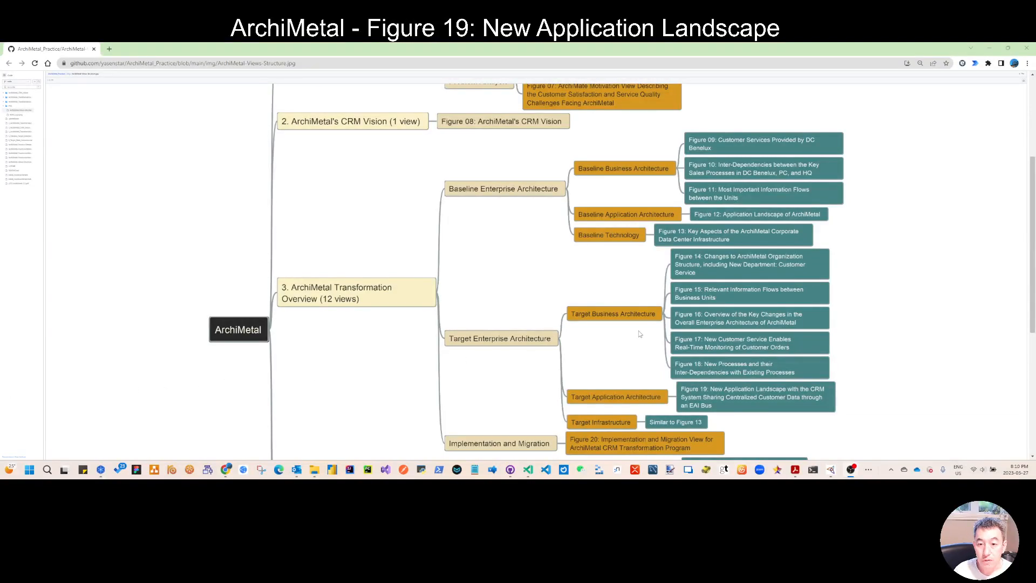
mouse_move(588, 327)
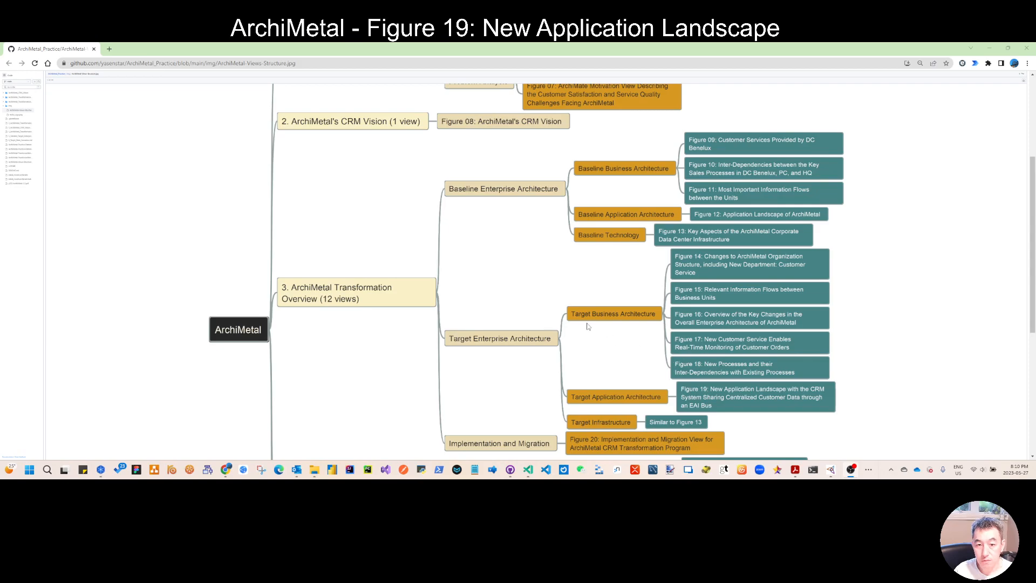
mouse_move(683, 376)
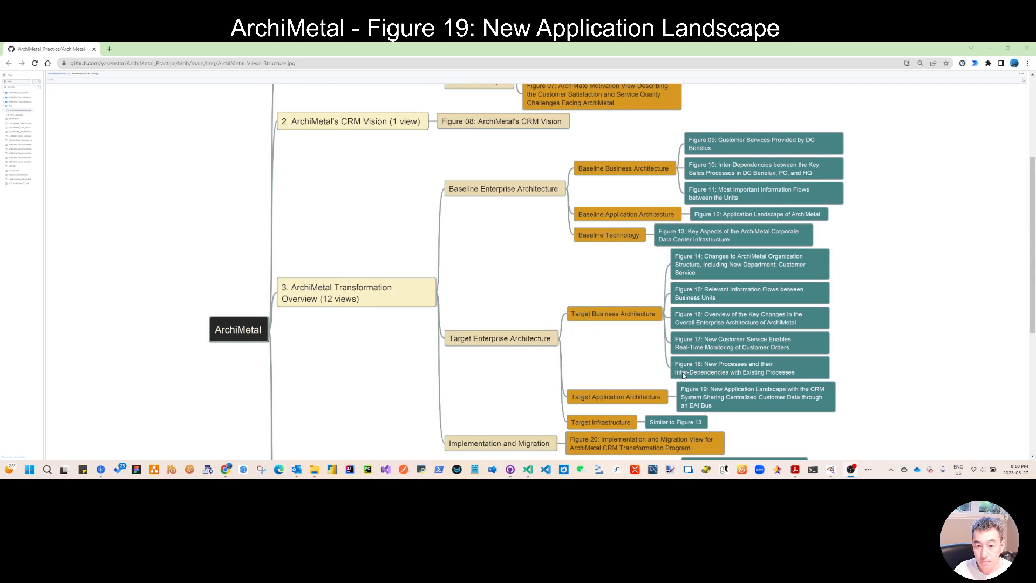
mouse_move(701, 370)
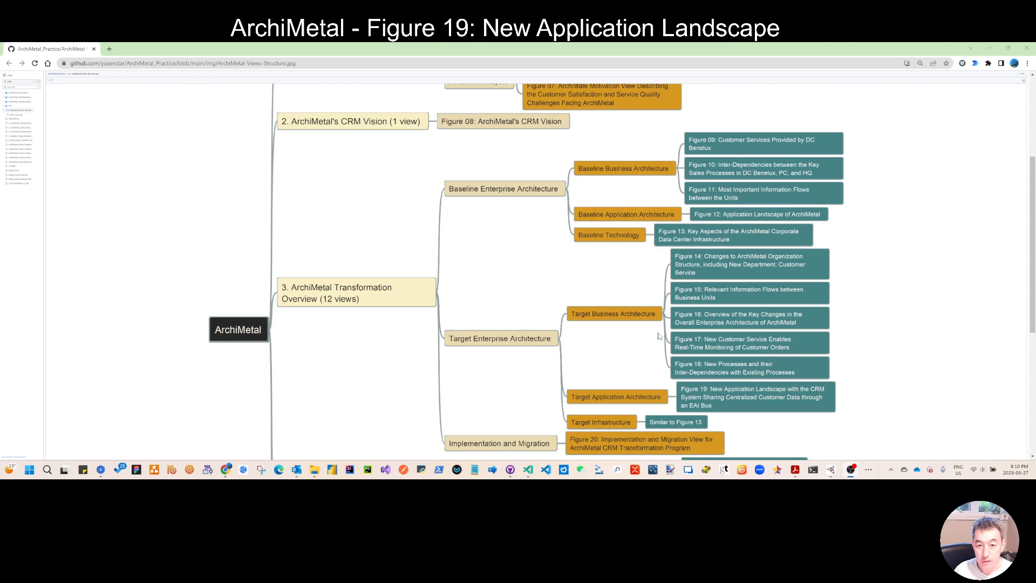
mouse_move(722, 325)
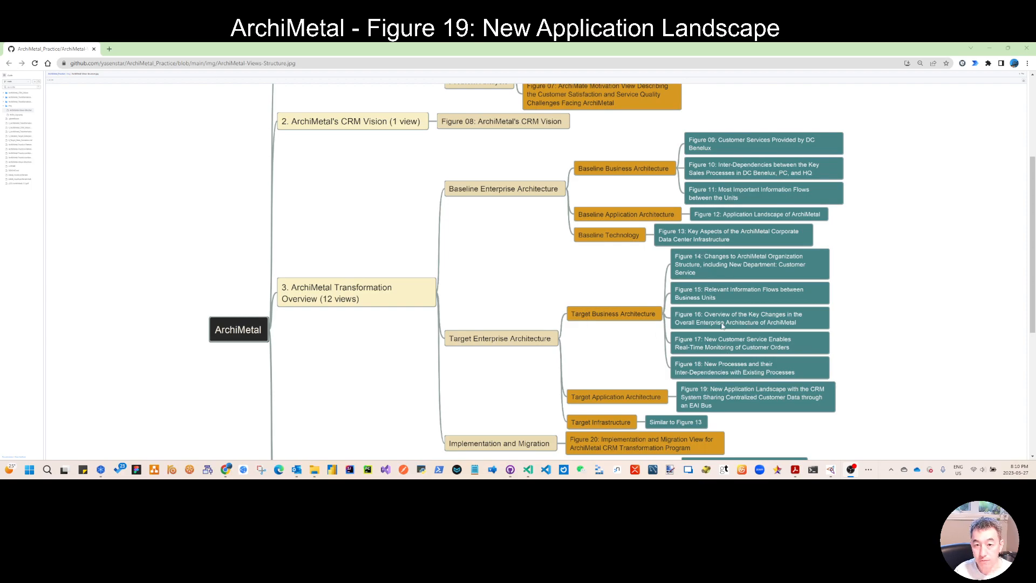
mouse_move(593, 318)
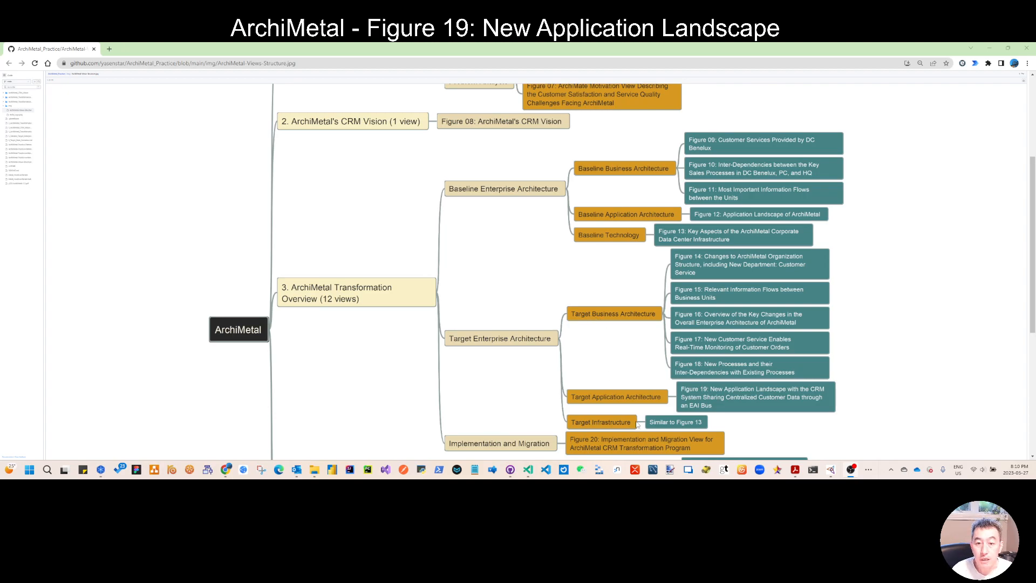
mouse_move(620, 406)
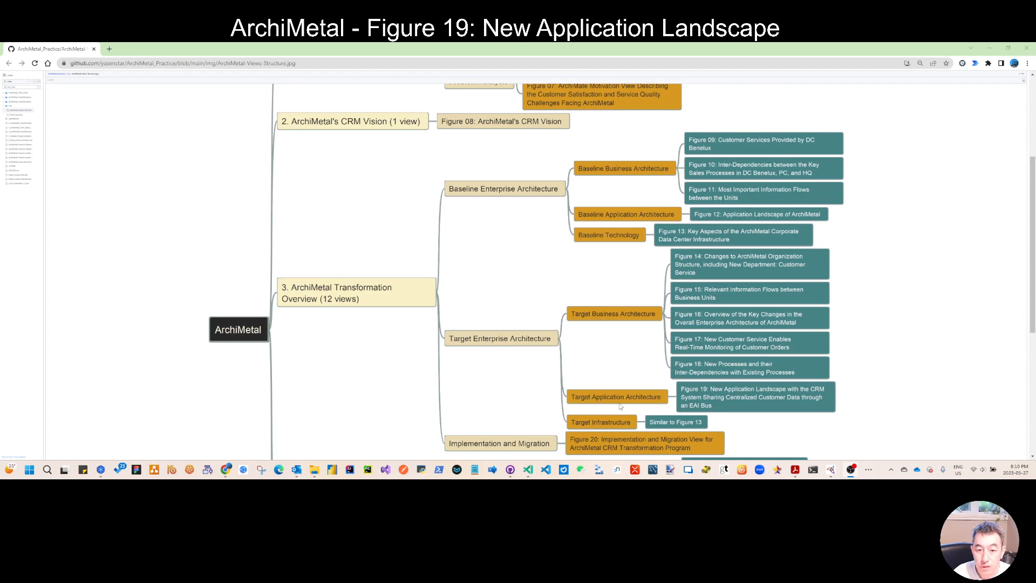
mouse_move(689, 396)
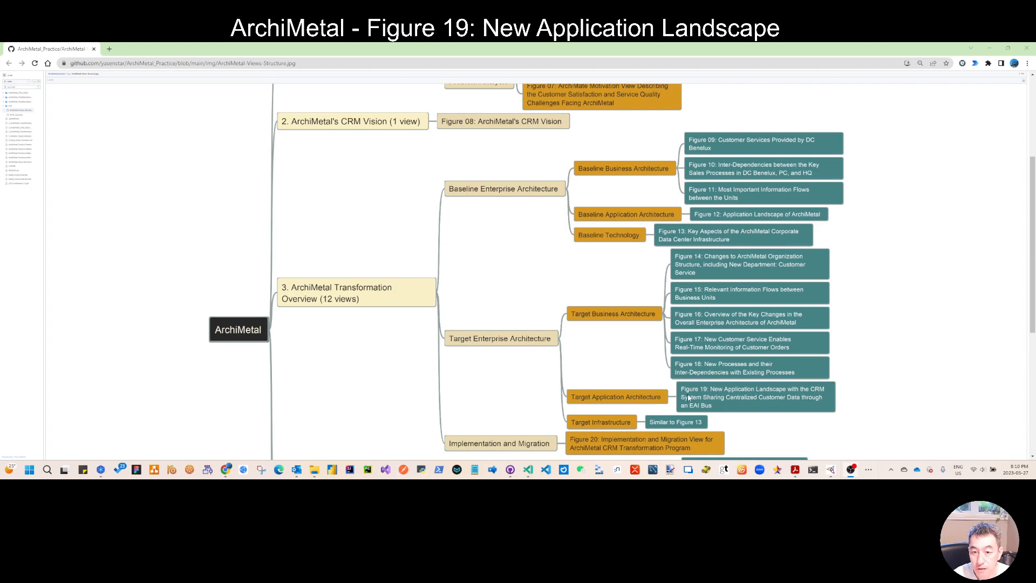
mouse_move(740, 394)
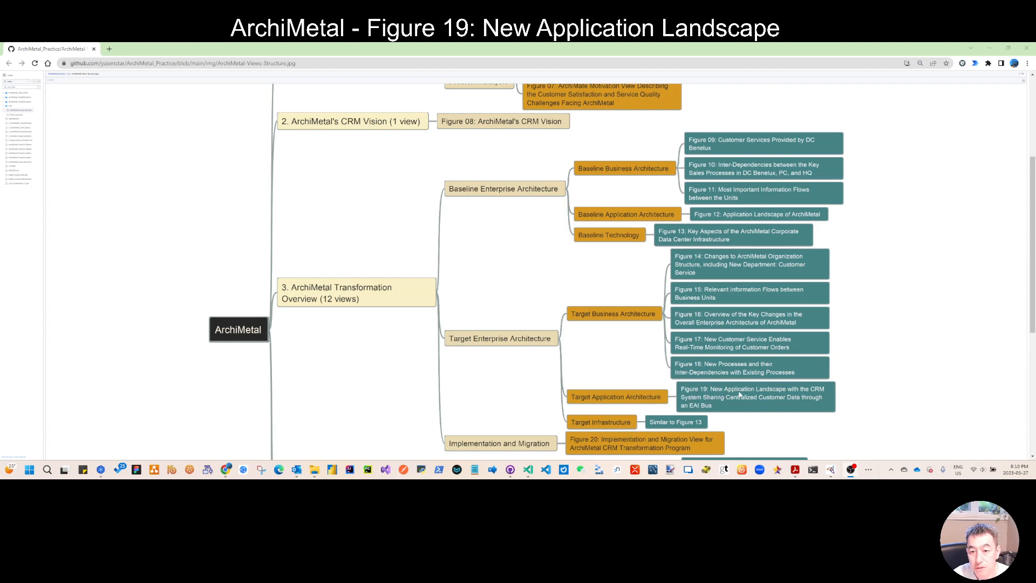
mouse_move(792, 397)
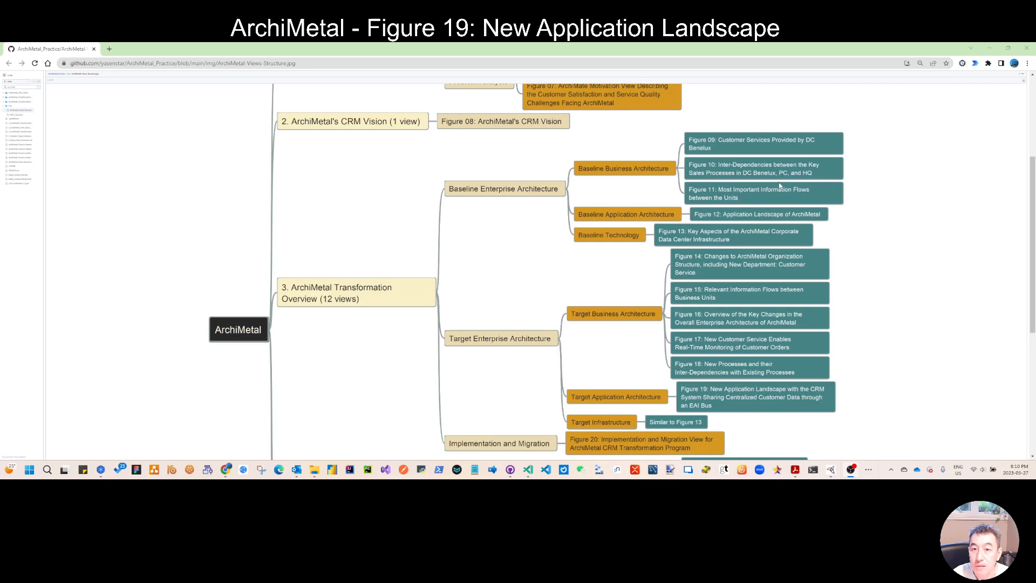
mouse_move(725, 215)
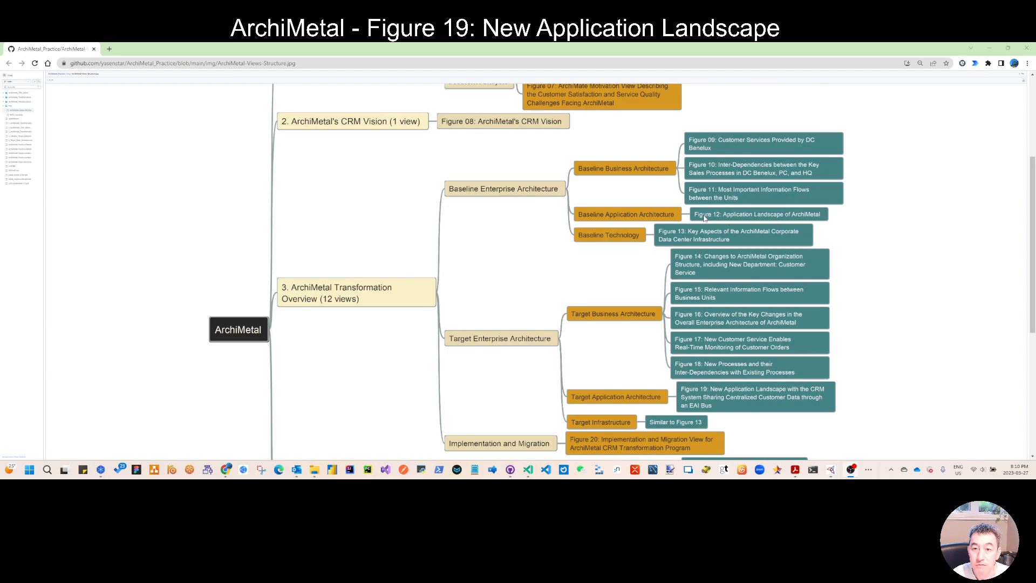
mouse_move(714, 403)
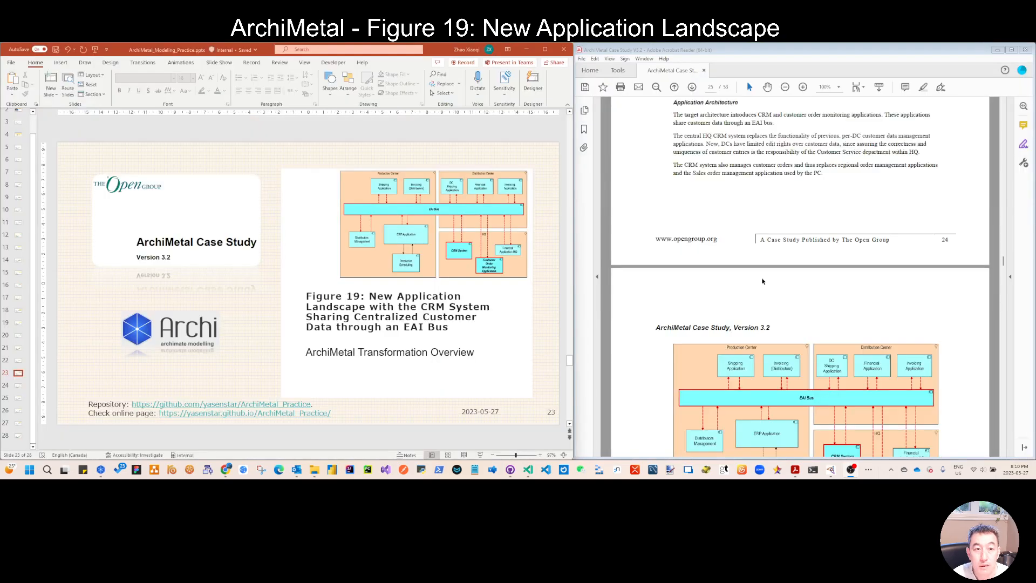
- Scroll the ArchiMetal Case Study PDF down until Figure 19 is fully visible
scroll(down, 3)
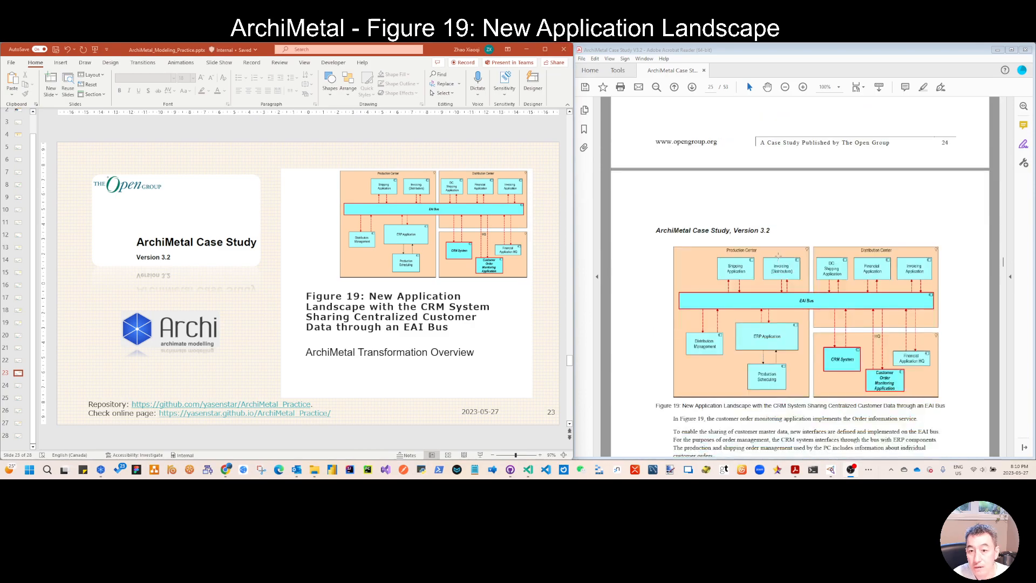
scroll(down, 3)
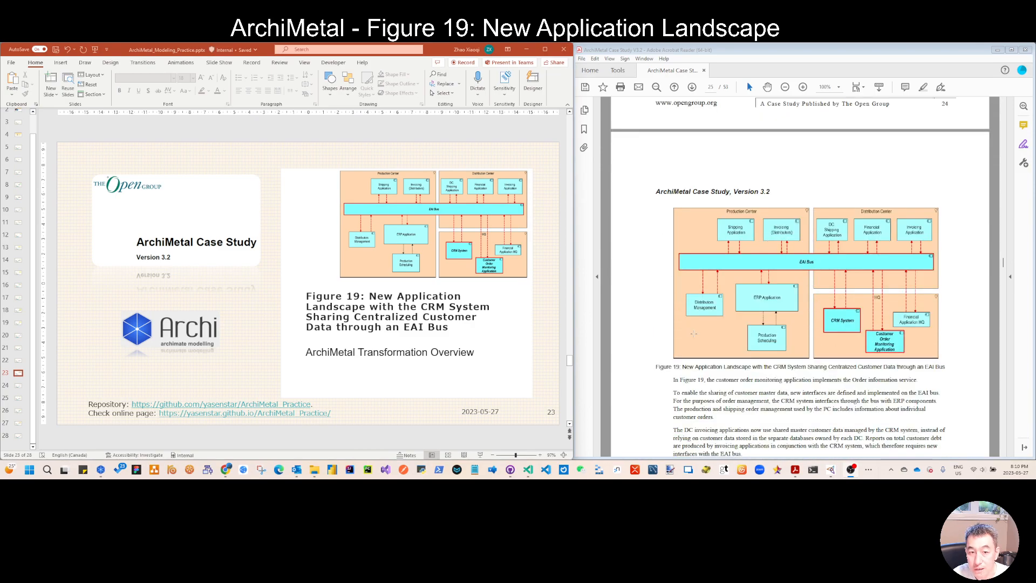
click(119, 470)
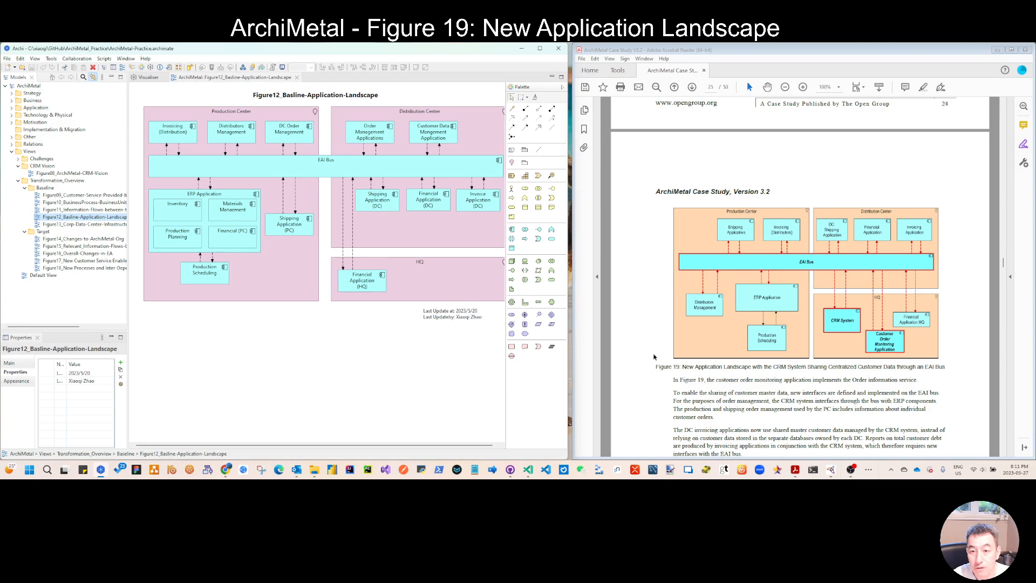
mouse_move(595, 246)
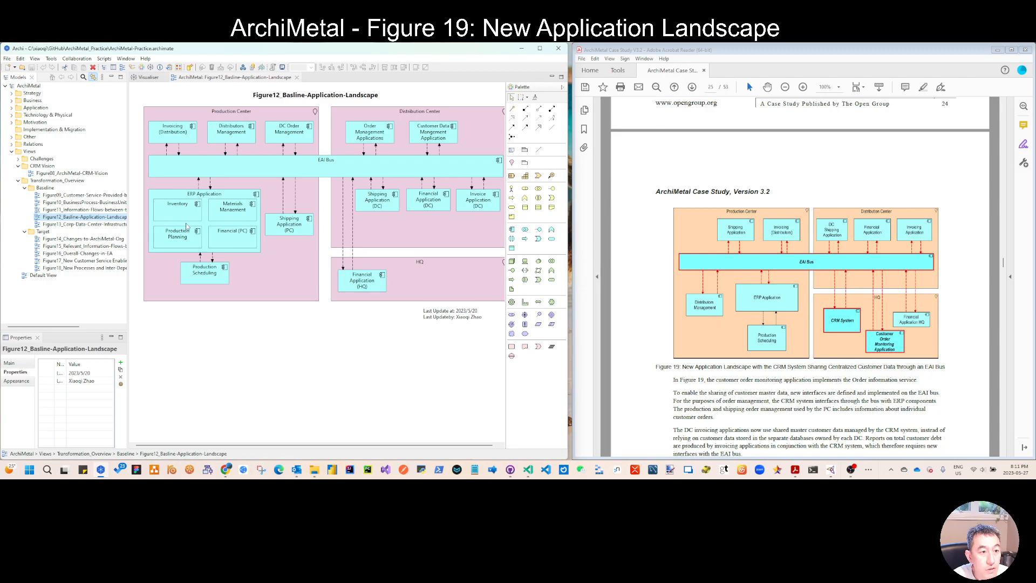
mouse_move(233, 230)
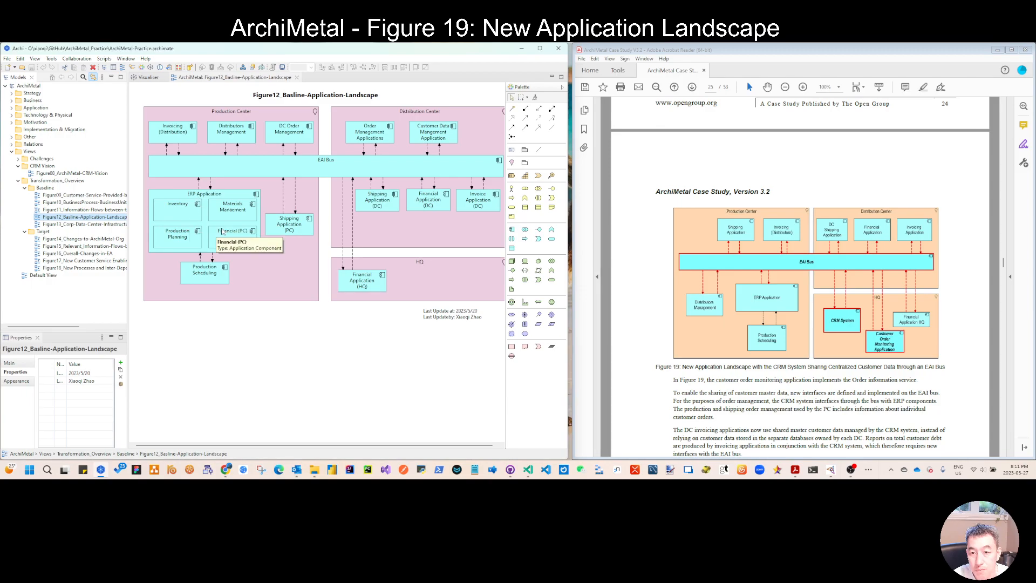
mouse_move(344, 241)
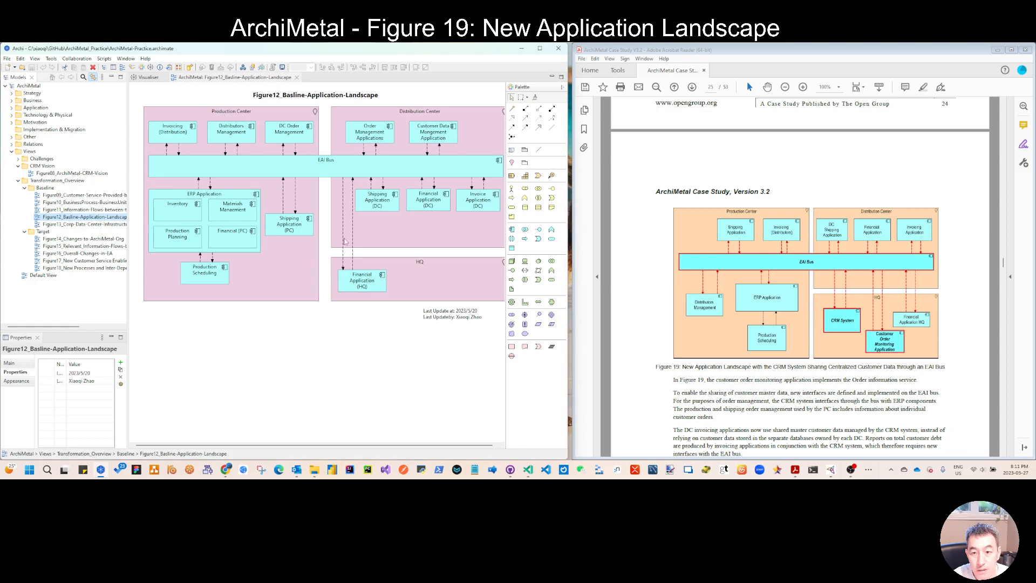
mouse_move(301, 231)
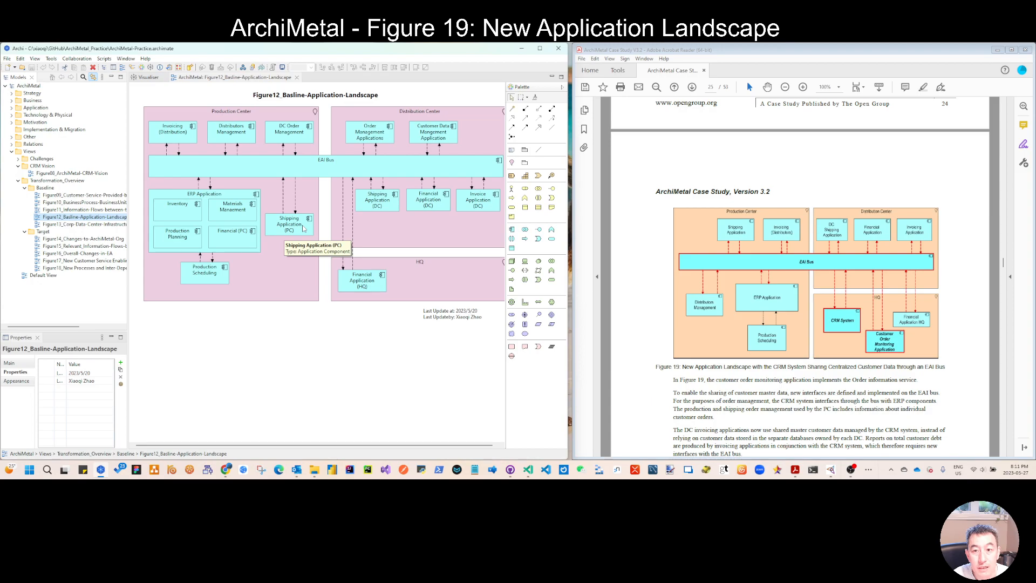
mouse_move(181, 139)
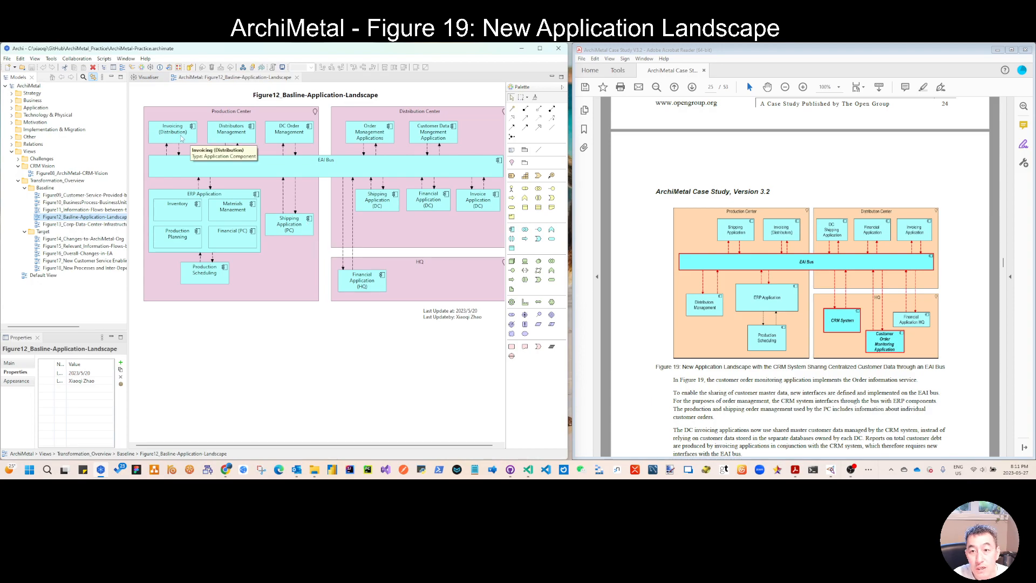
mouse_move(291, 131)
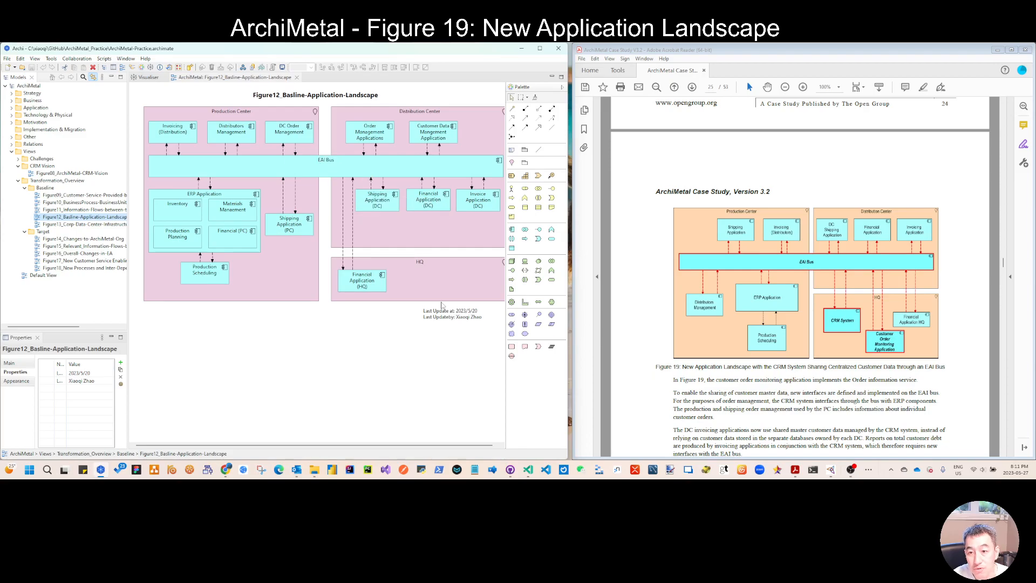
mouse_move(332, 308)
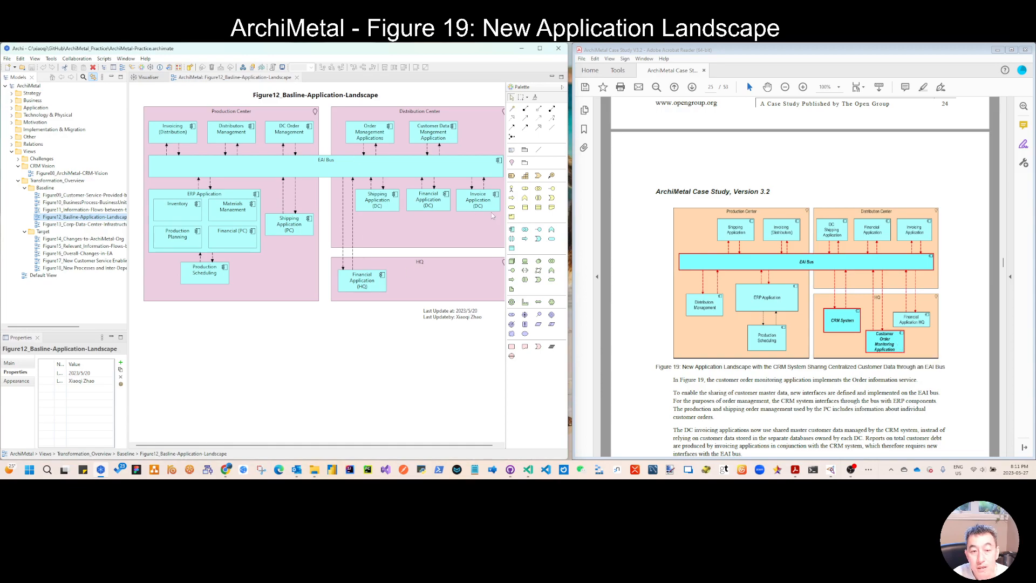
mouse_move(455, 217)
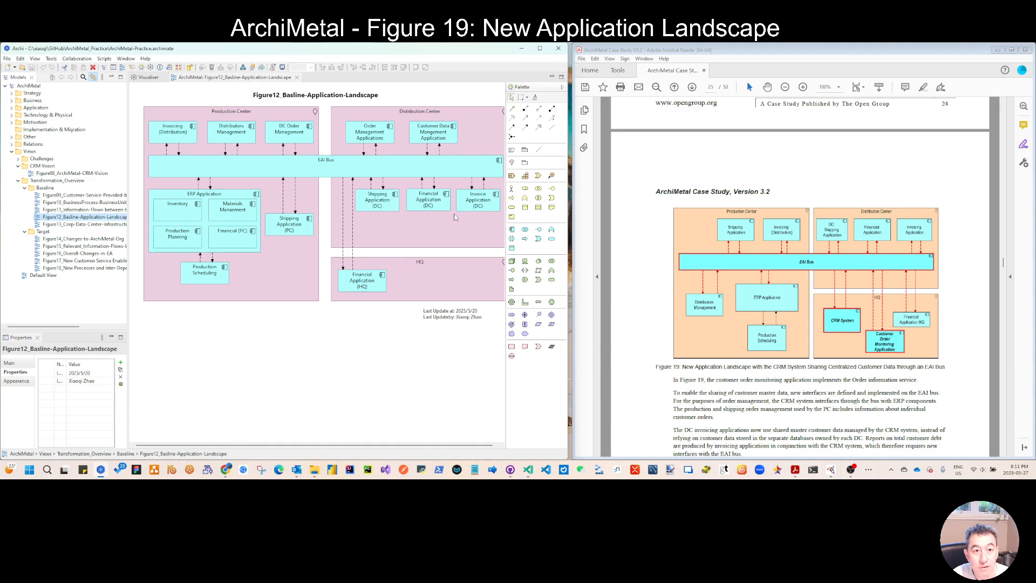
mouse_move(448, 217)
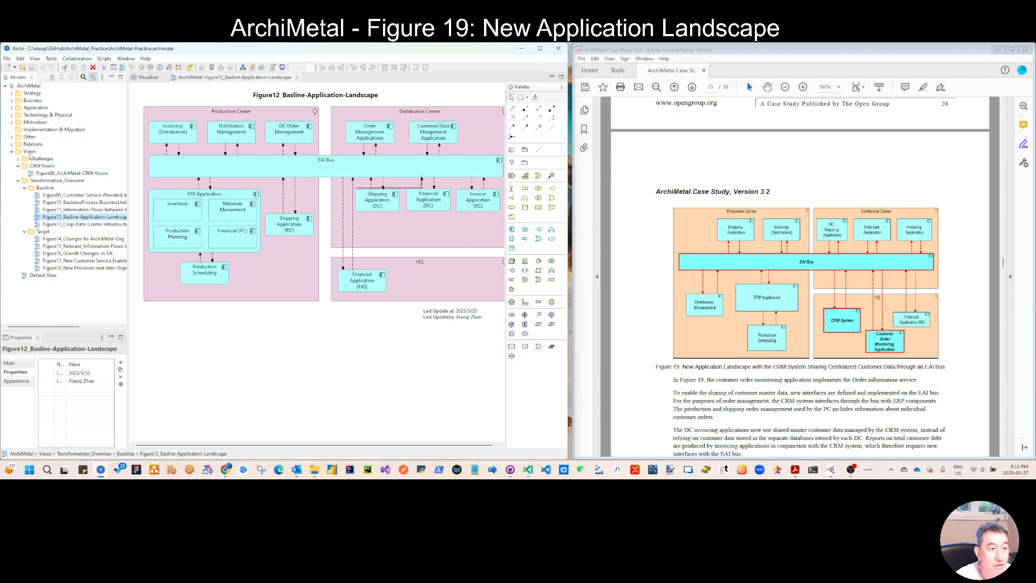
- Duplicate the Figure12 baseline view and rename the copy Figure19_New-Application-Landscape
right_click(84, 217)
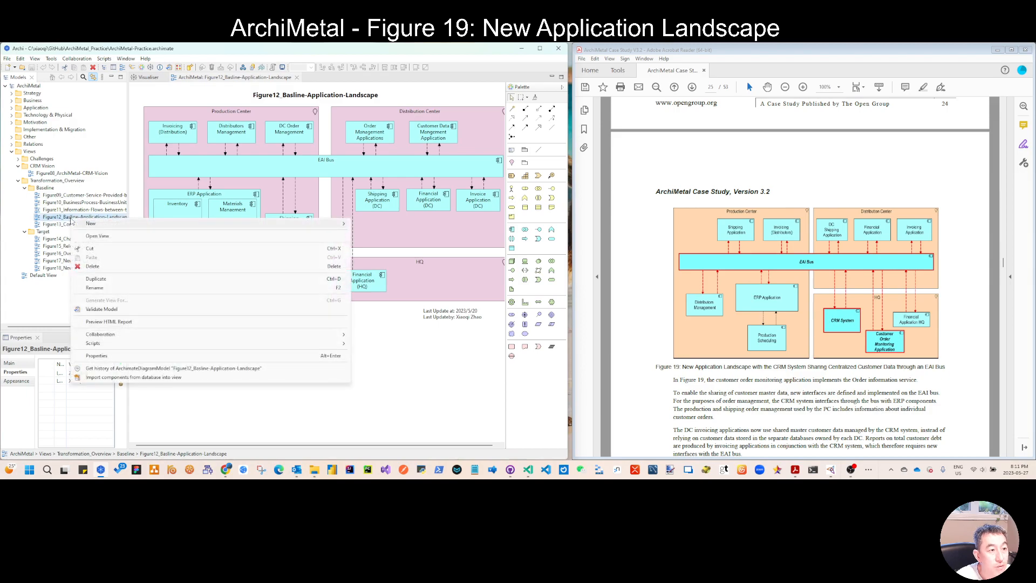
click(97, 278)
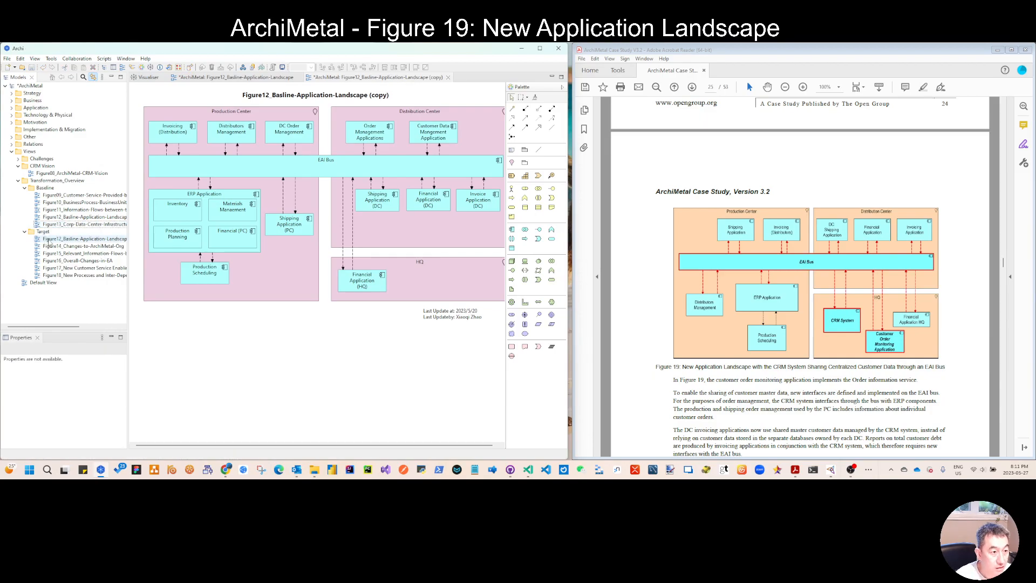
click(84, 238)
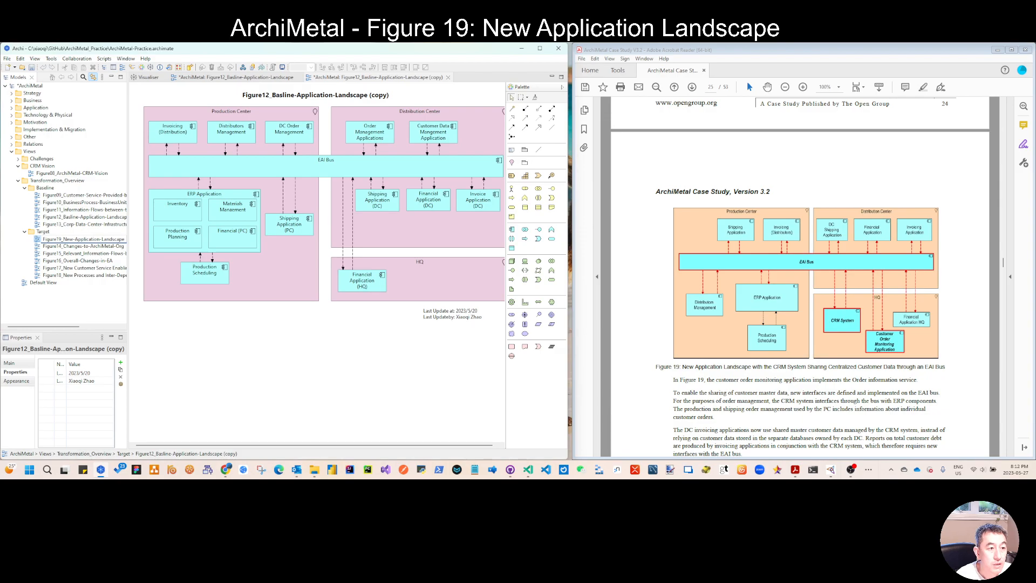
click(85, 274)
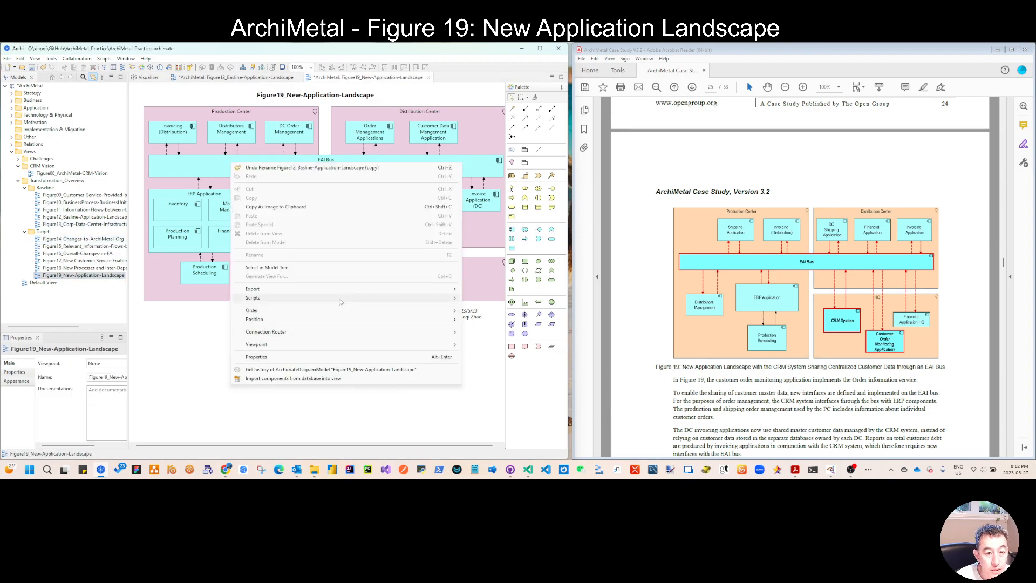
click(252, 298)
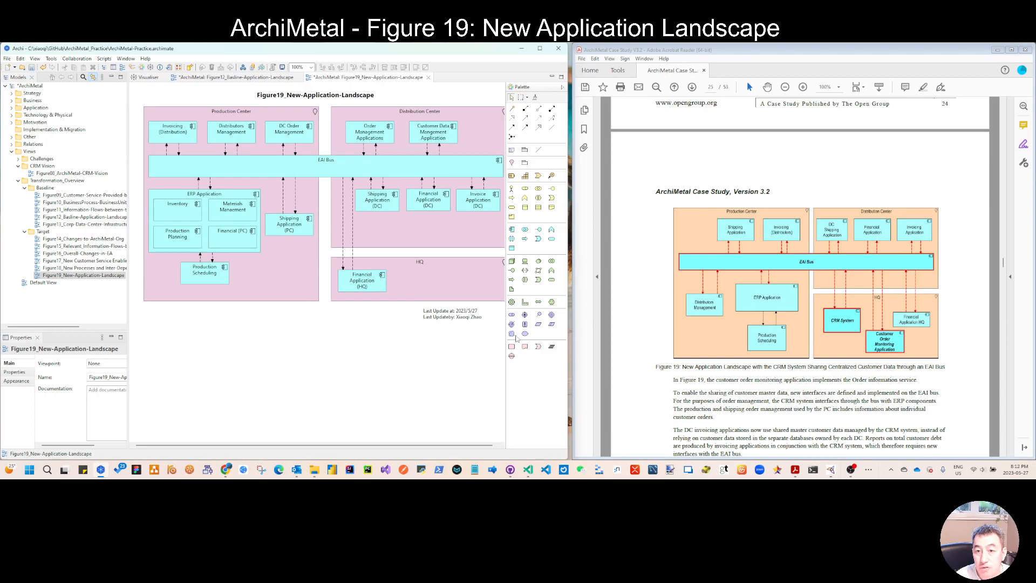
mouse_move(511, 333)
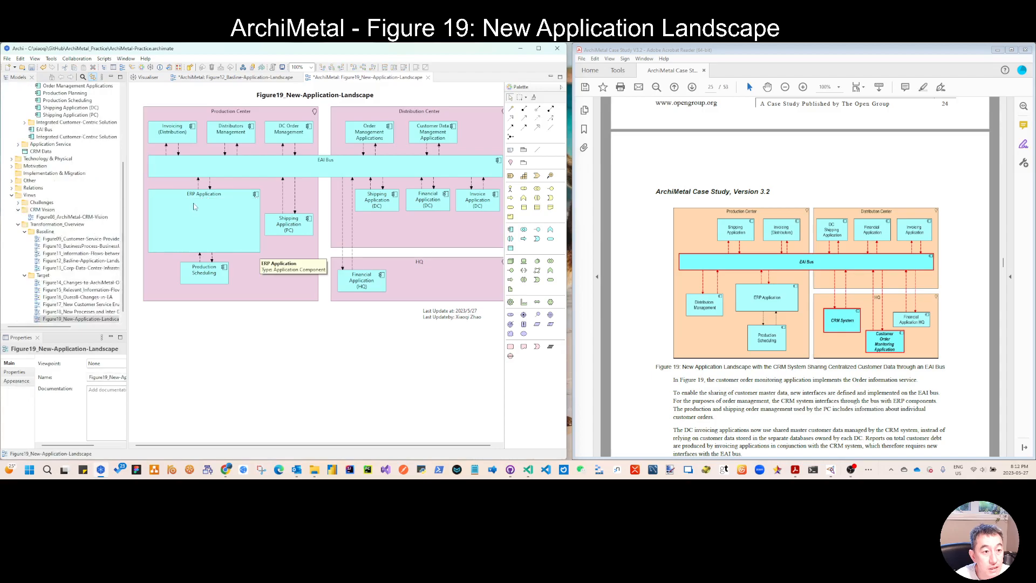
- Select the ERP Application group and bring up its context menu
click(203, 220)
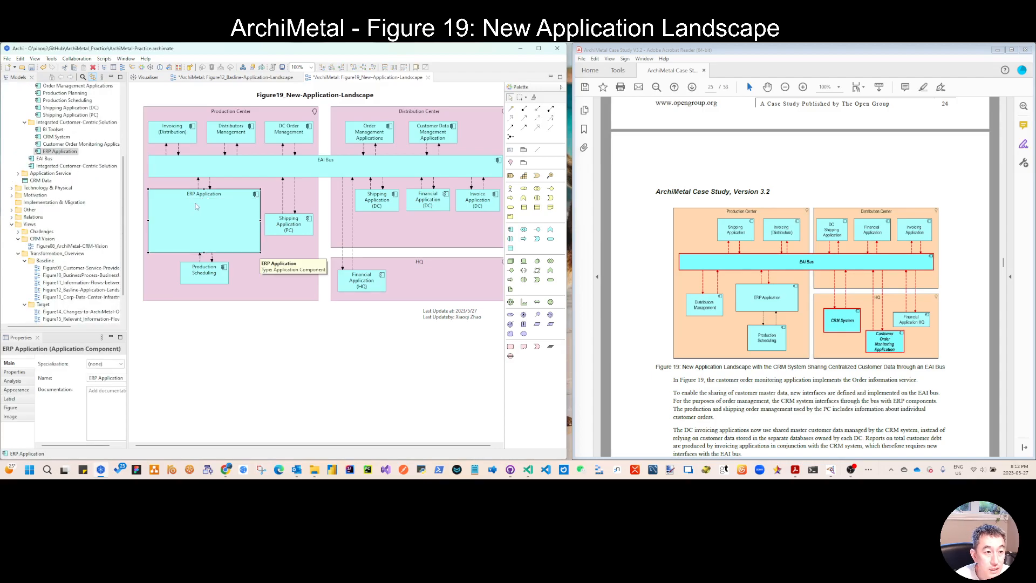
right_click(195, 206)
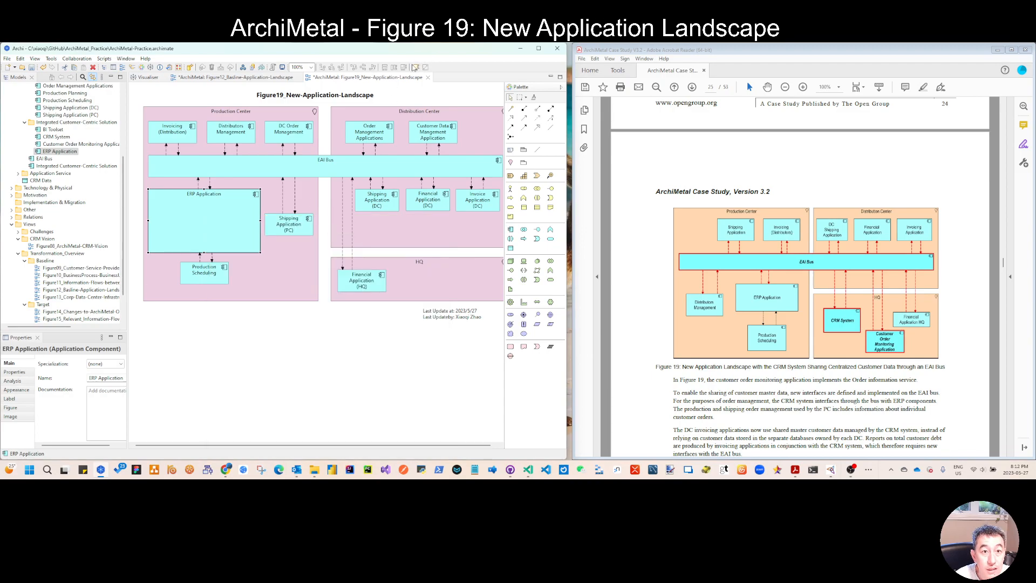
mouse_move(415, 68)
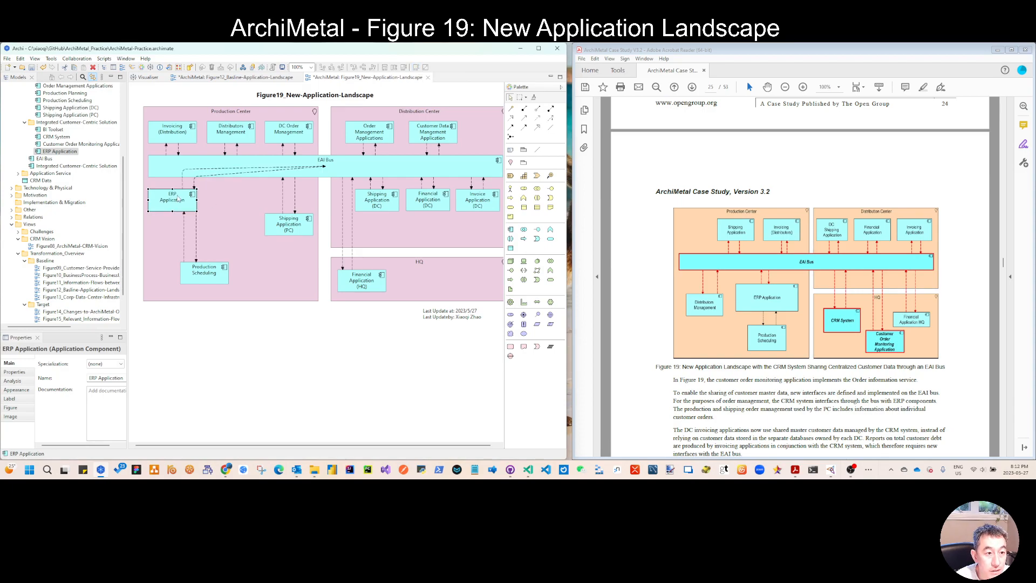
- Move ERP Application under the EAI Bus, then delete it with DC Order Management via the context menu
drag(170, 200, 202, 208)
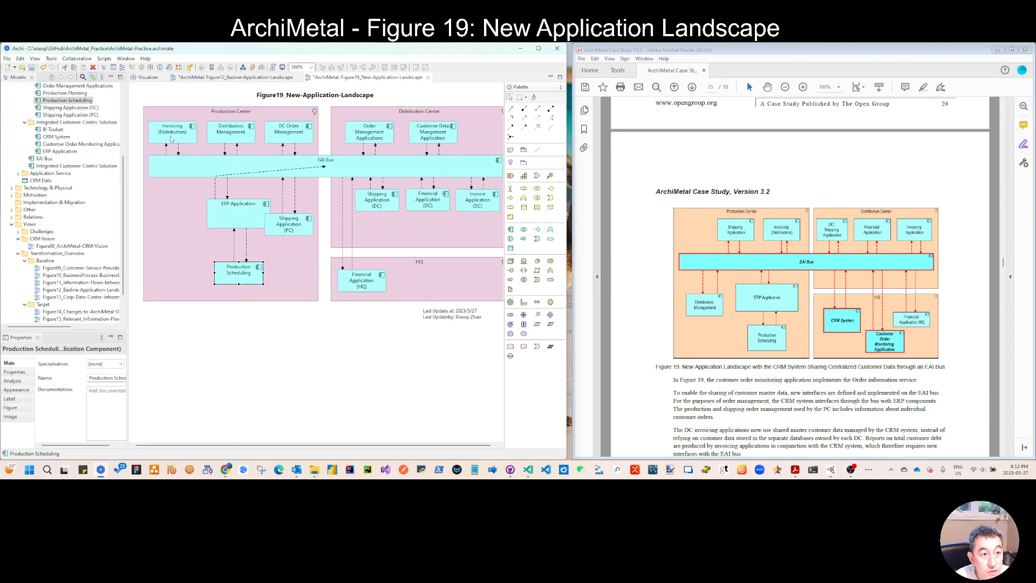
mouse_move(288, 223)
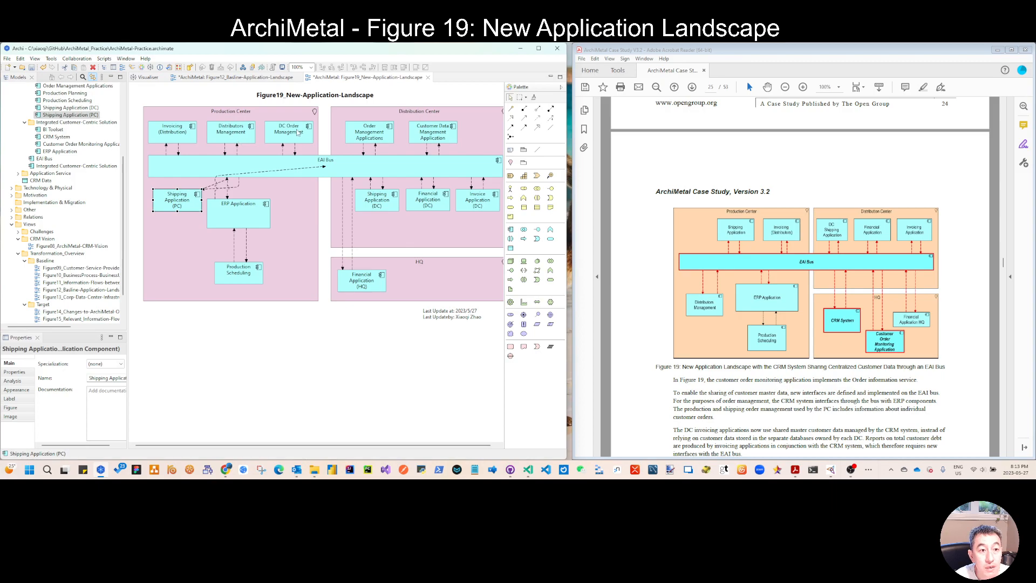
mouse_move(289, 130)
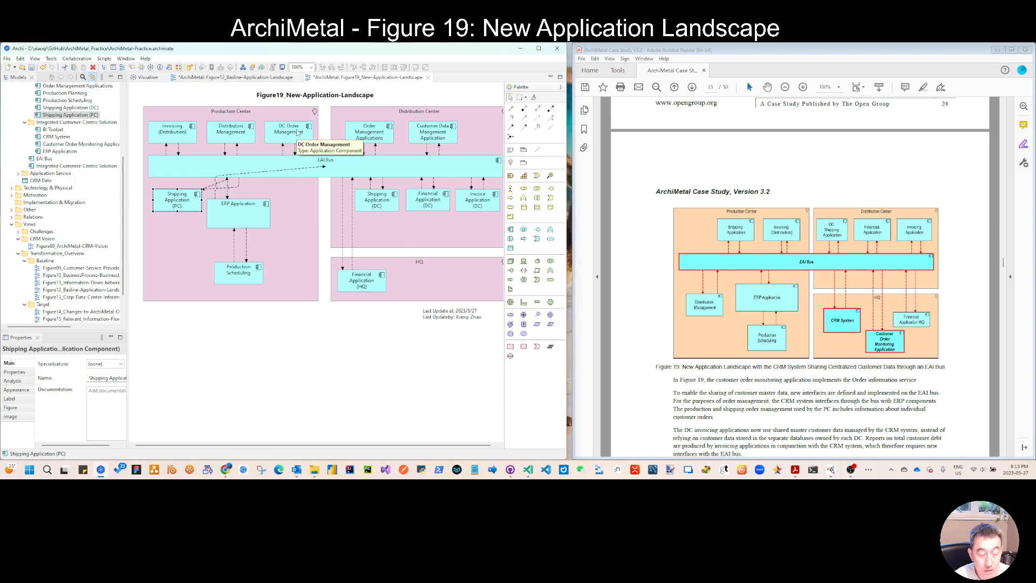
click(288, 131)
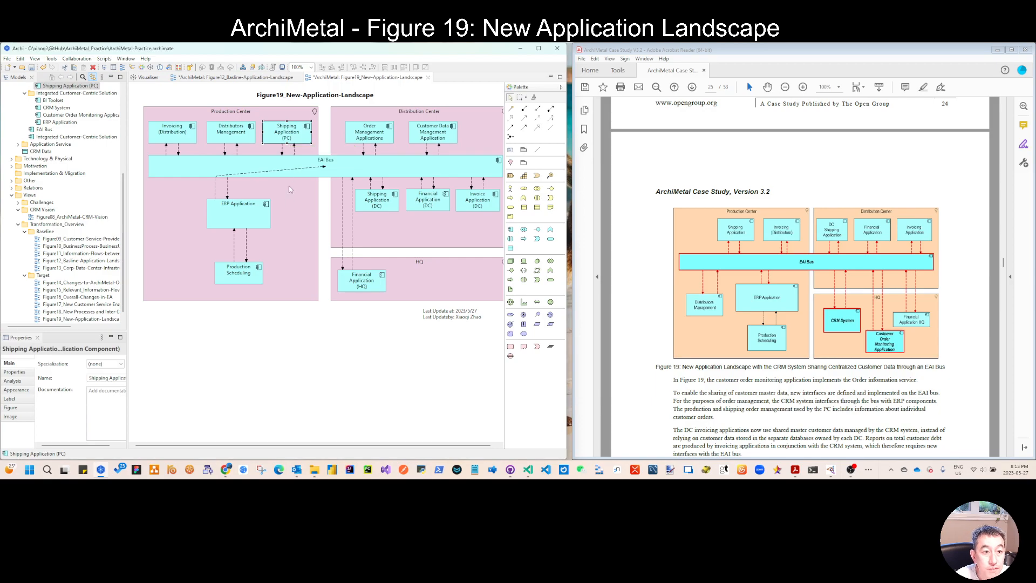
click(238, 212)
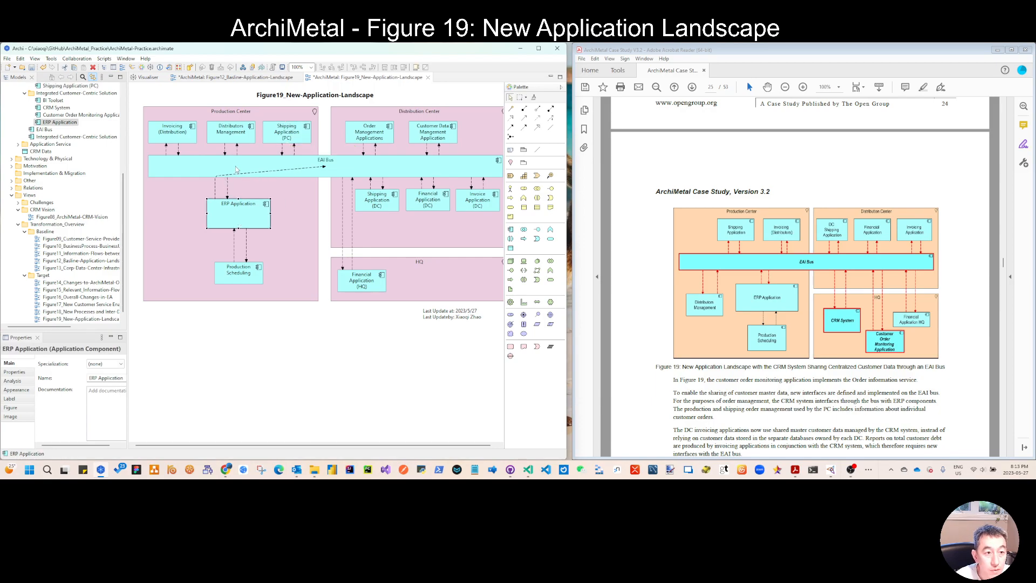
right_click(238, 169)
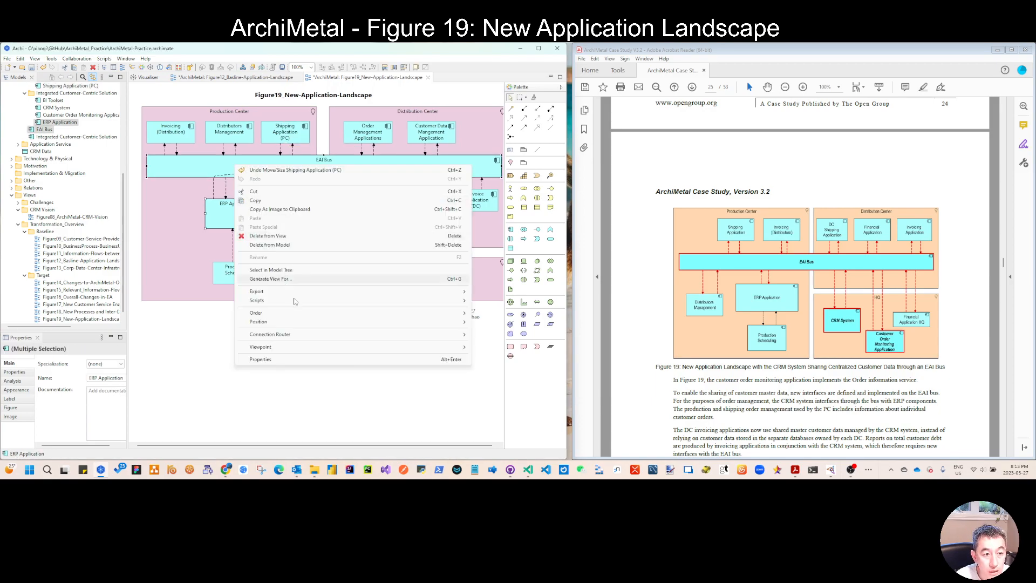
click(256, 300)
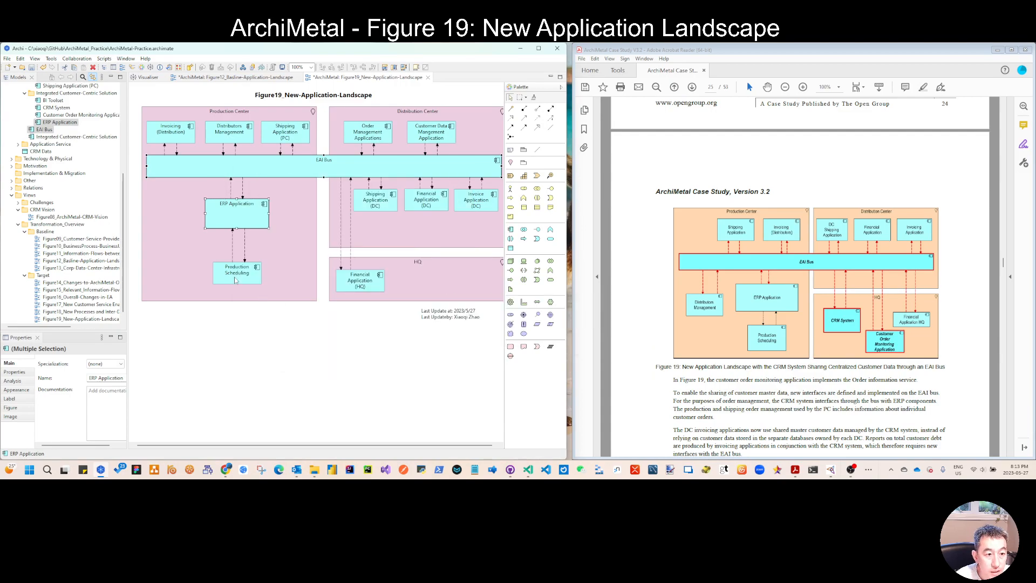
mouse_move(236, 273)
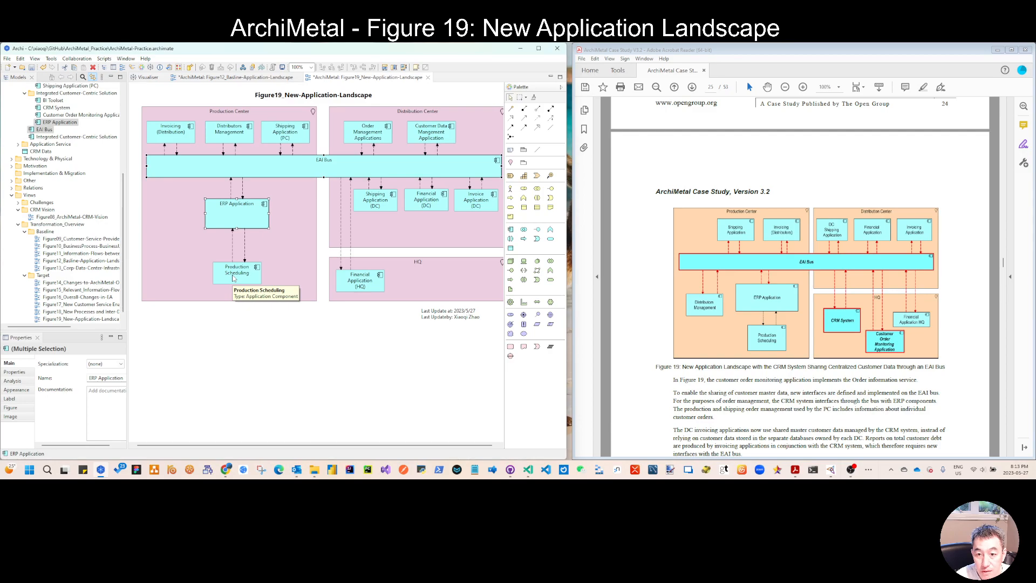
mouse_move(168, 126)
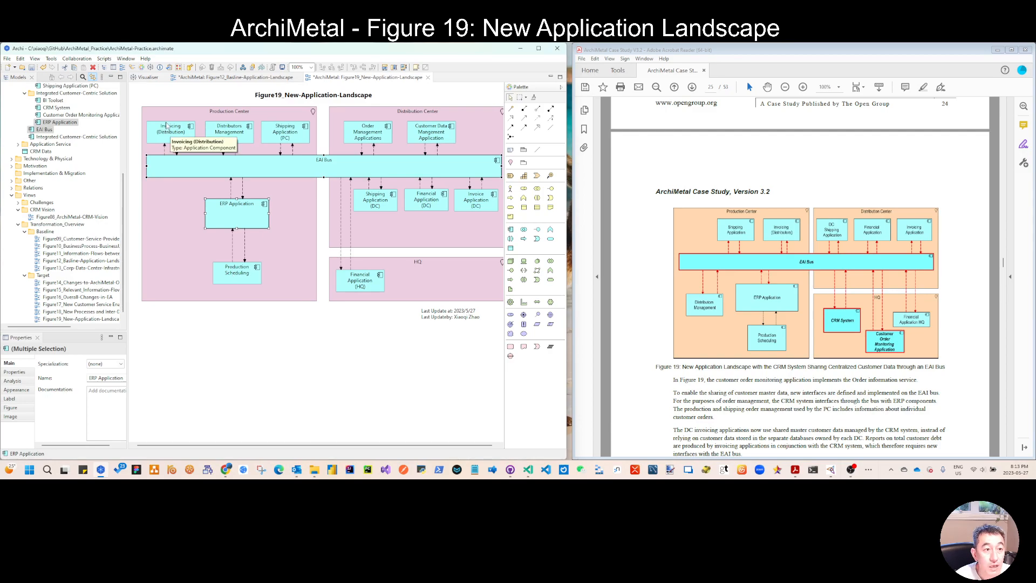
mouse_move(189, 139)
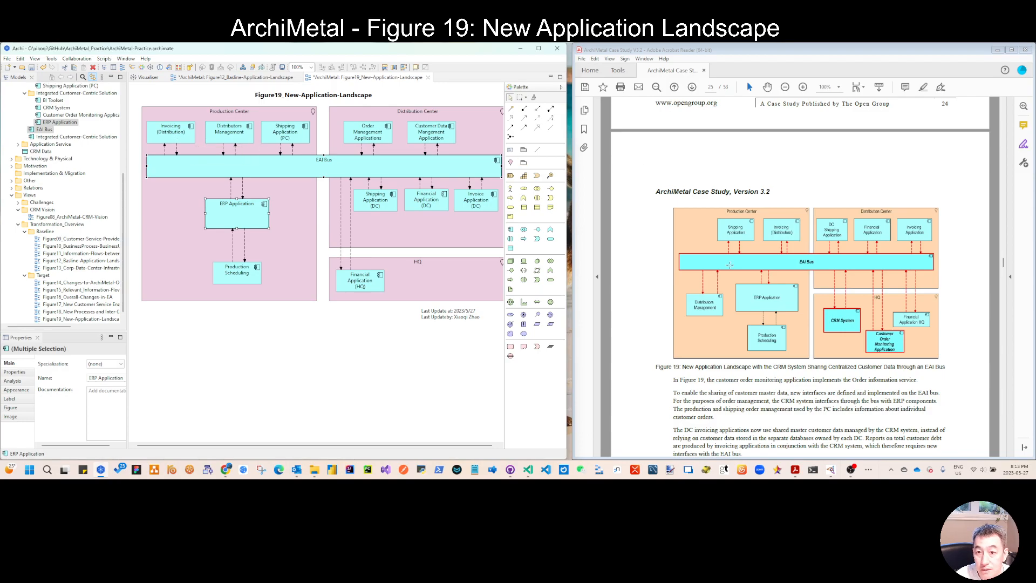
mouse_move(285, 197)
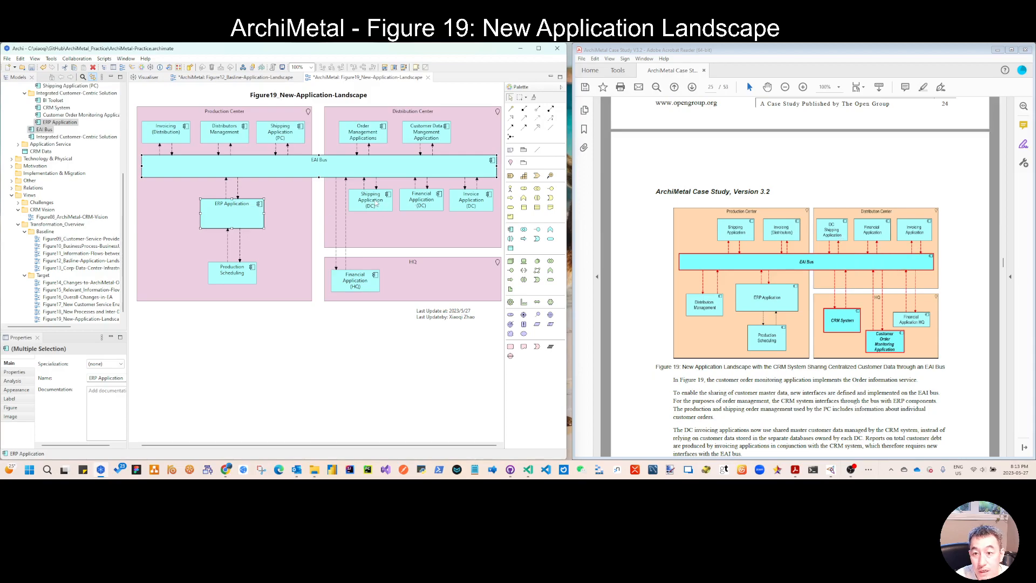
- Select the Shipping, Financial and Invoice DC applications and Order Management Applications
click(70, 85)
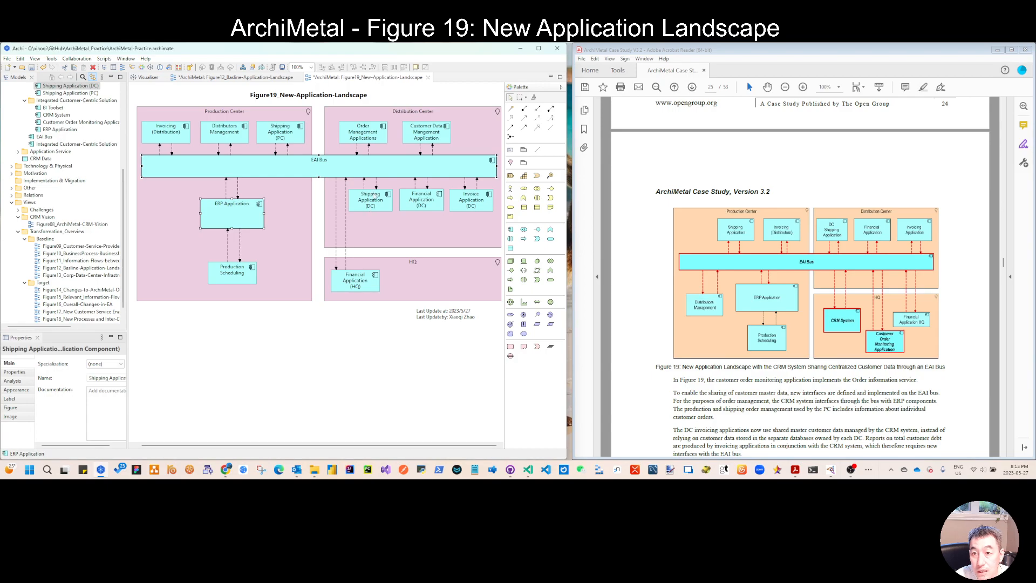
click(420, 199)
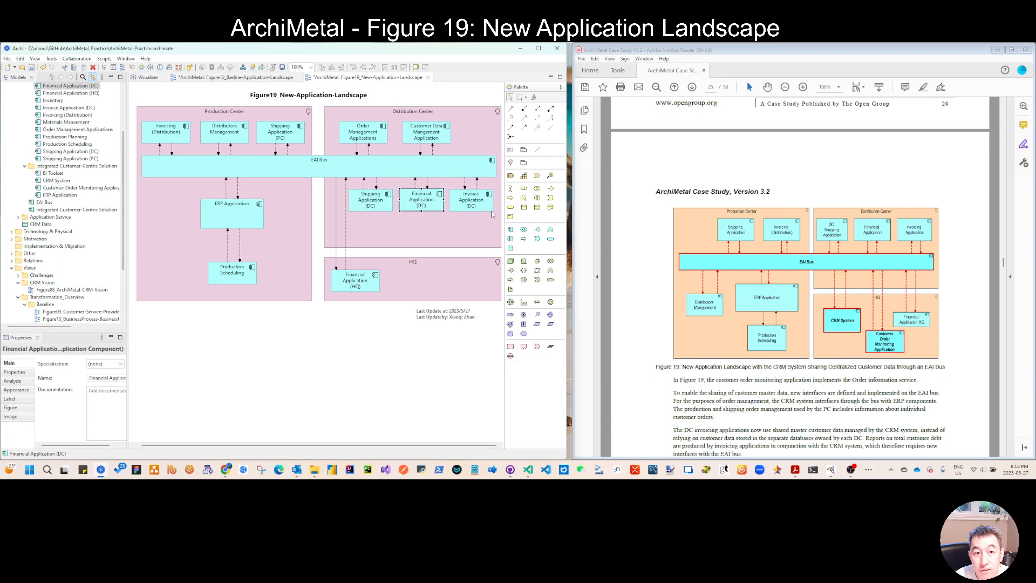
click(470, 200)
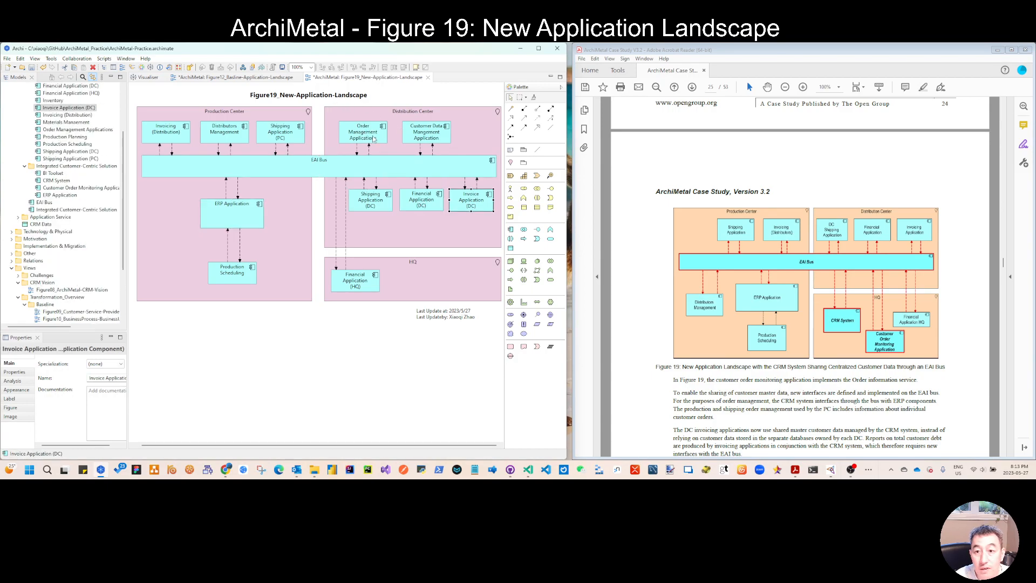
mouse_move(363, 132)
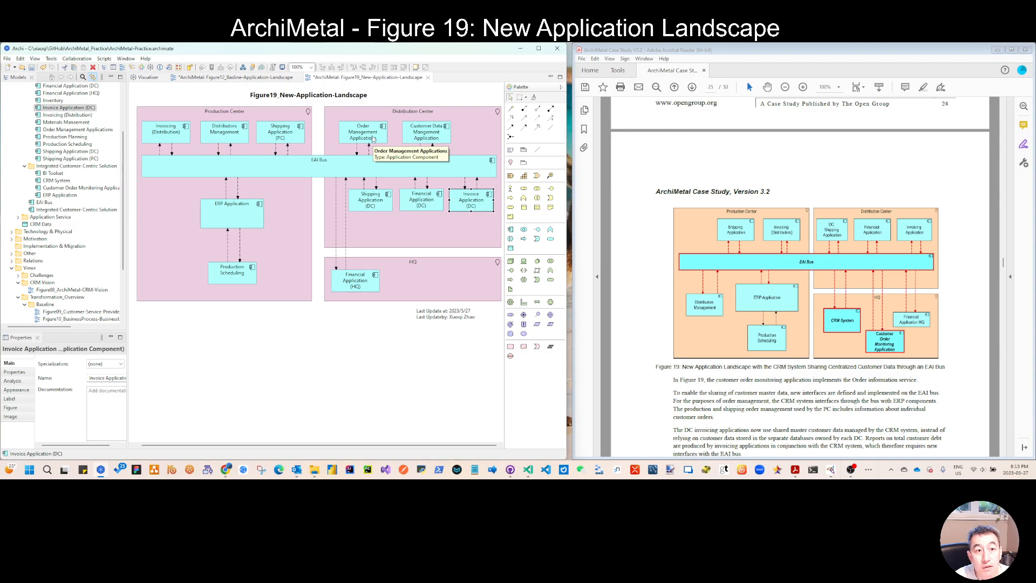
click(362, 131)
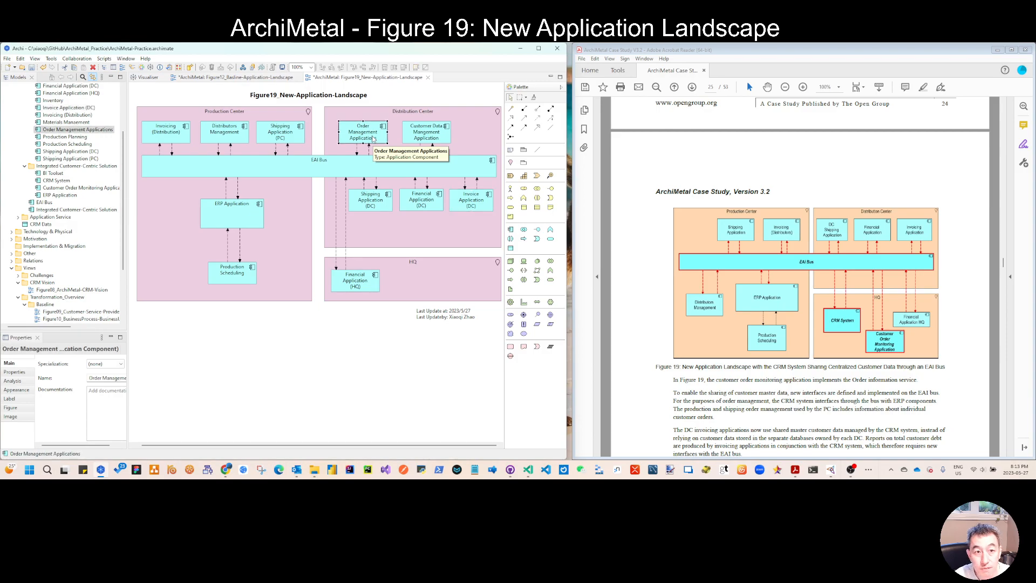
mouse_move(426, 132)
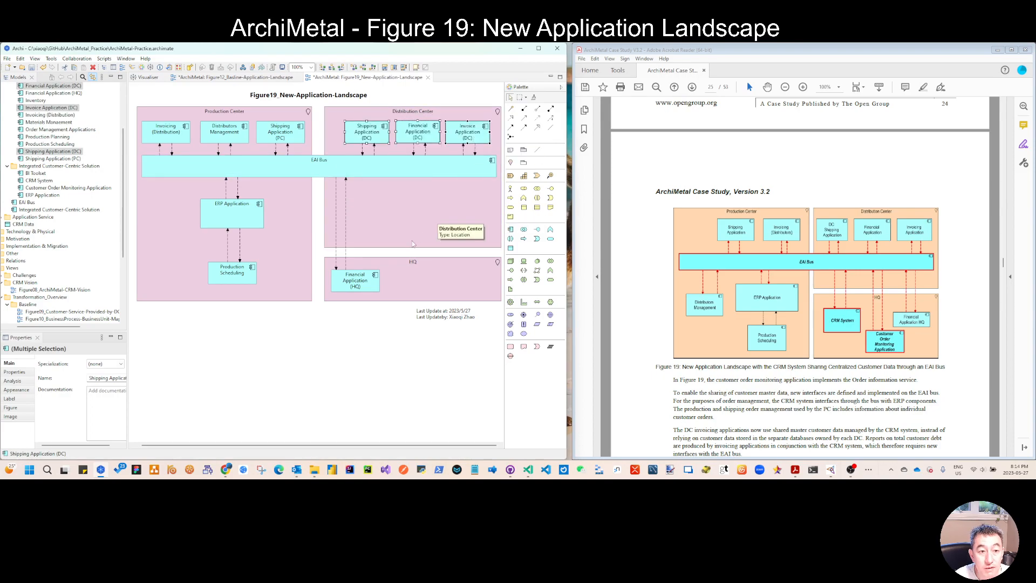
- Inspect the HQ area and scripts list, then select CRM System and Customer Order Monitoring Application
click(410, 191)
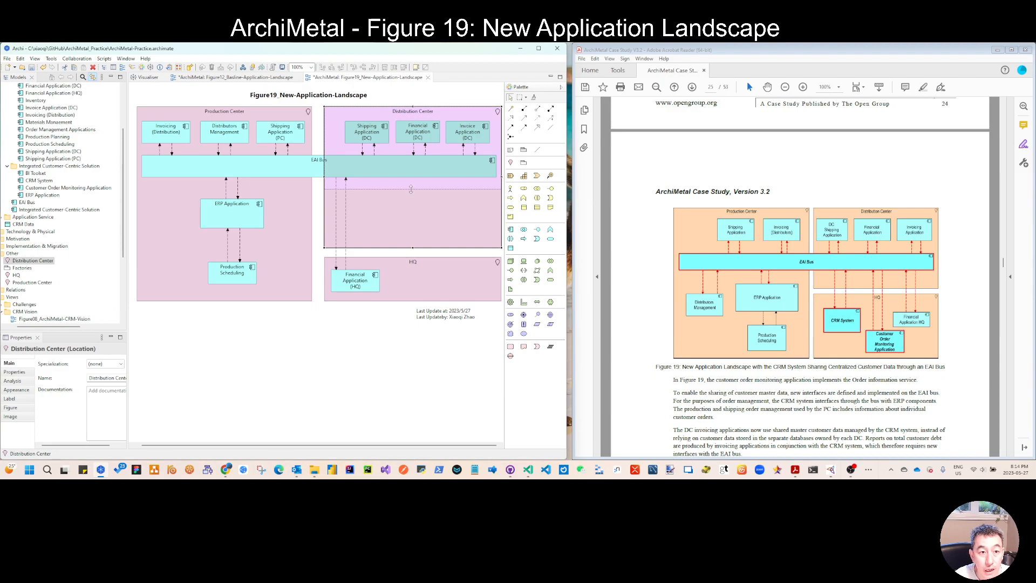
click(412, 261)
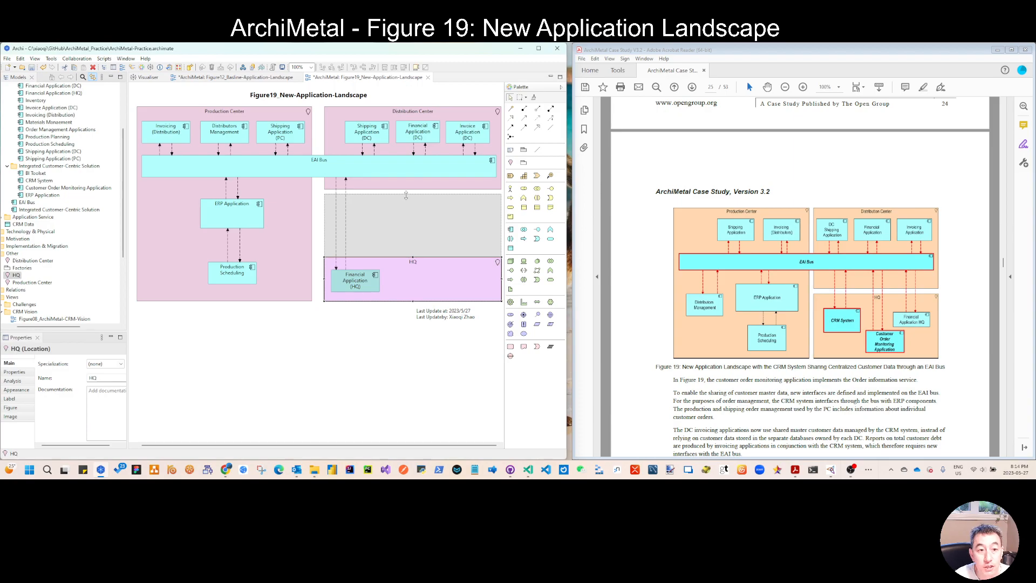
mouse_move(353, 277)
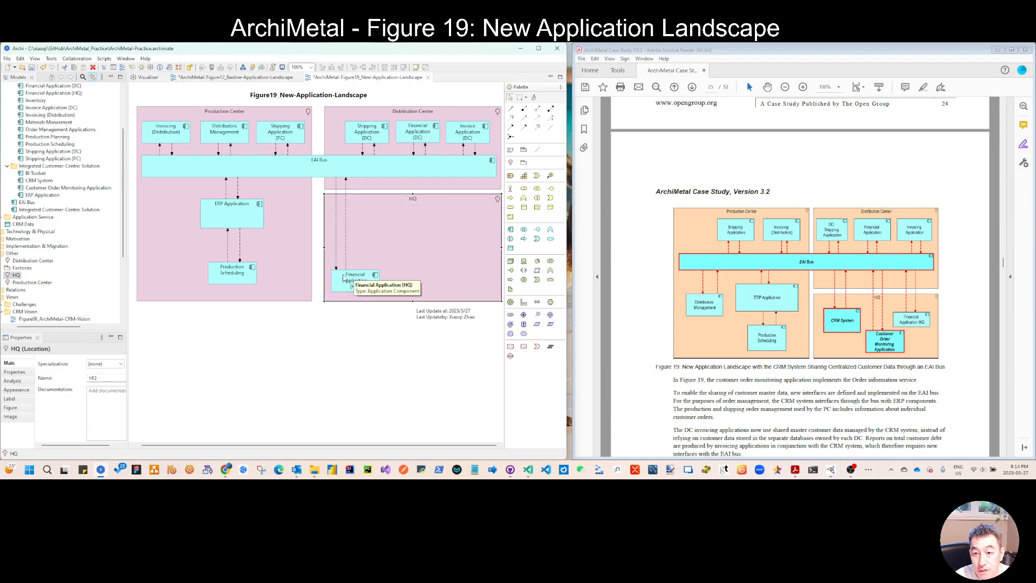
click(356, 279)
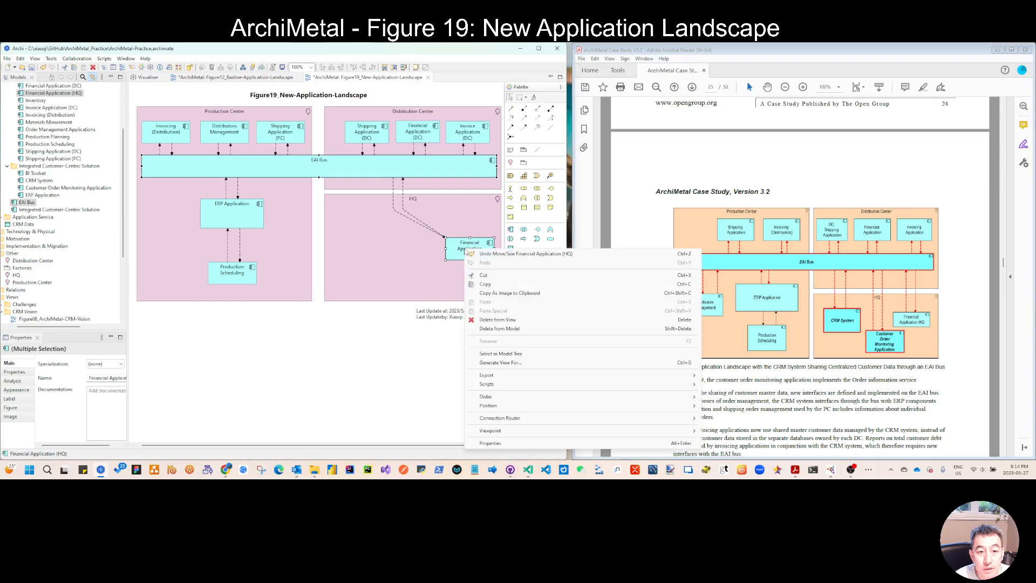
click(486, 383)
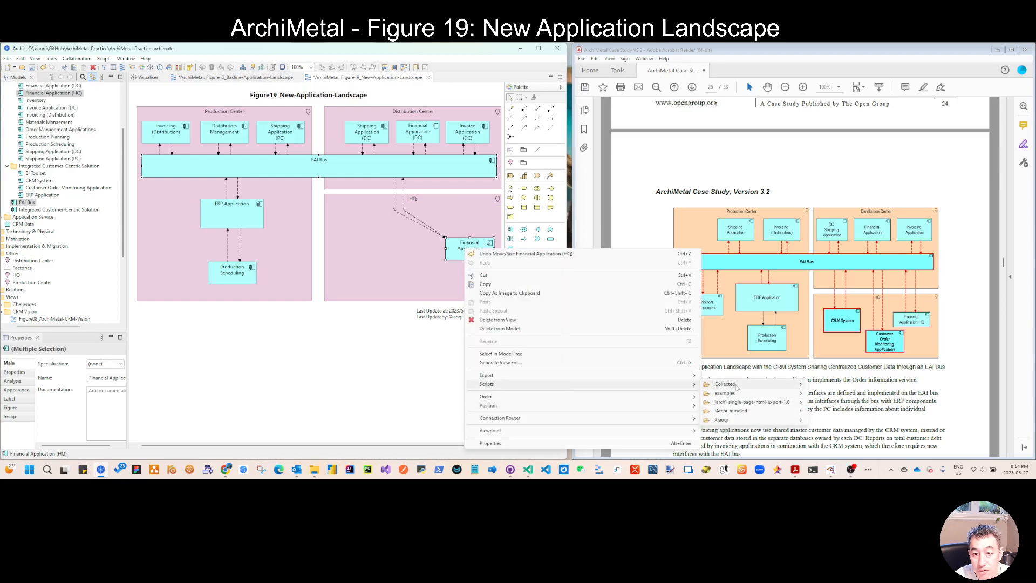
click(285, 236)
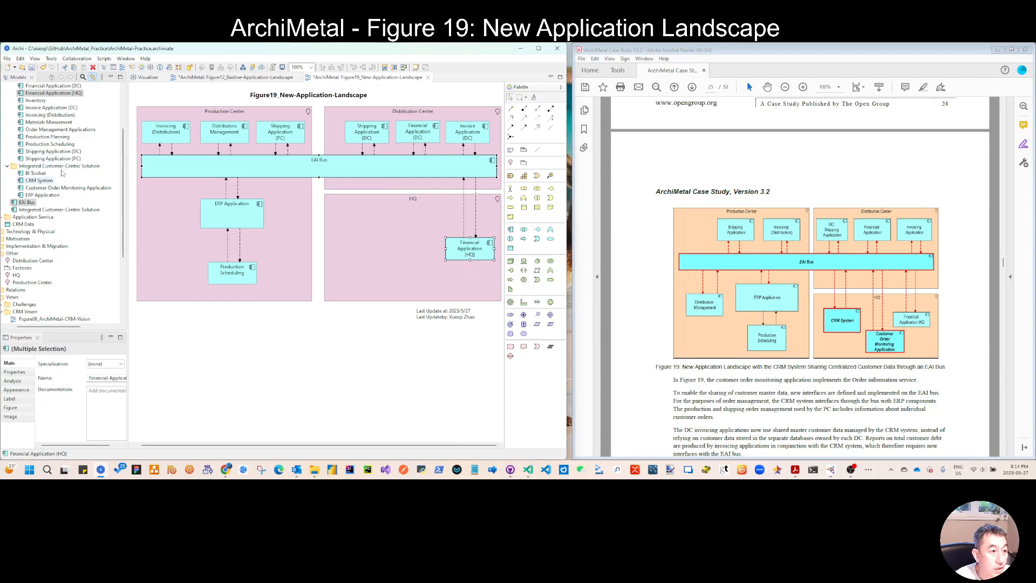
click(39, 180)
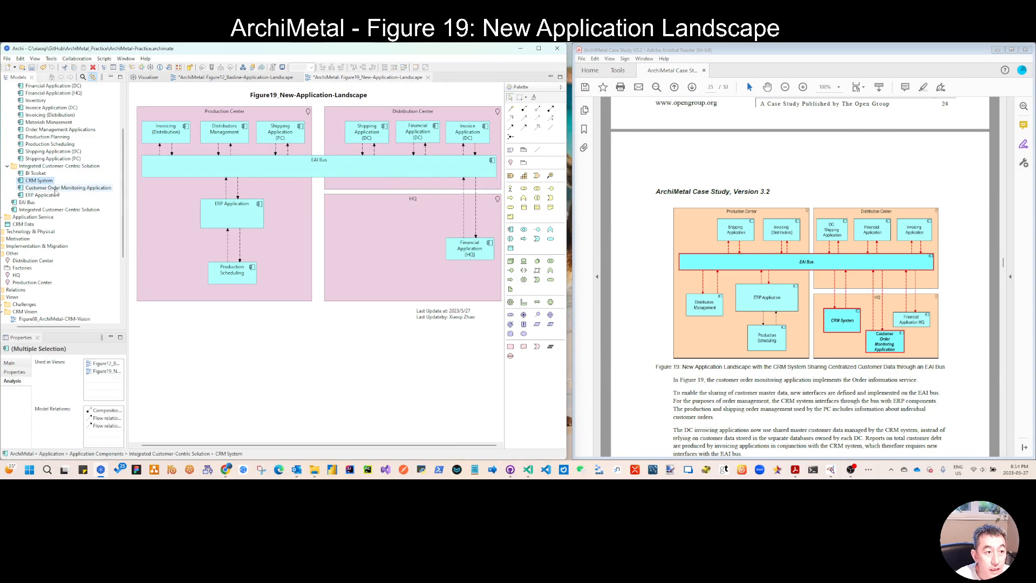
click(66, 188)
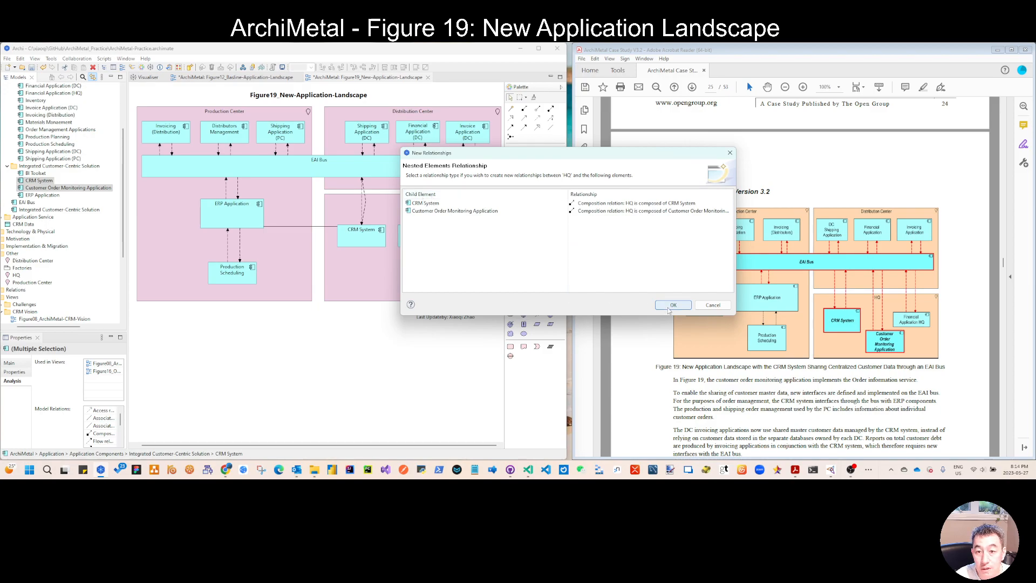
- Confirm HQ composes both new elements, resize CRM System and distribute their relationships
click(671, 305)
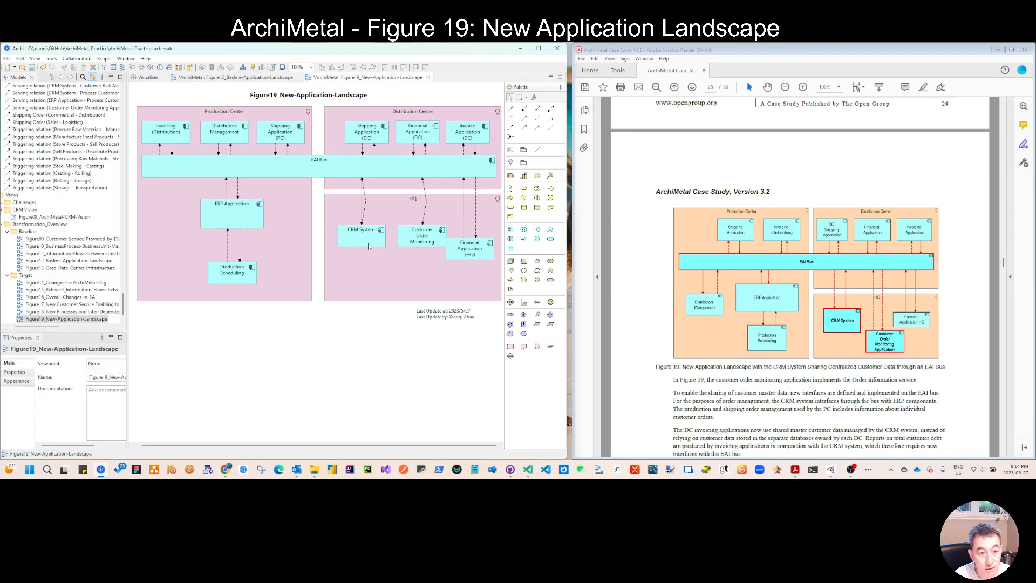
click(361, 229)
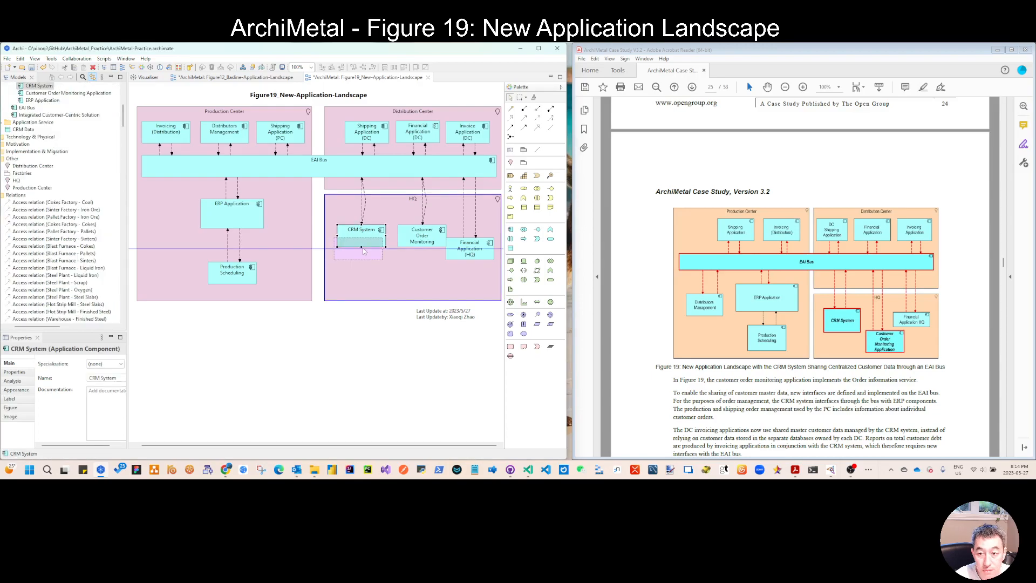
click(411, 246)
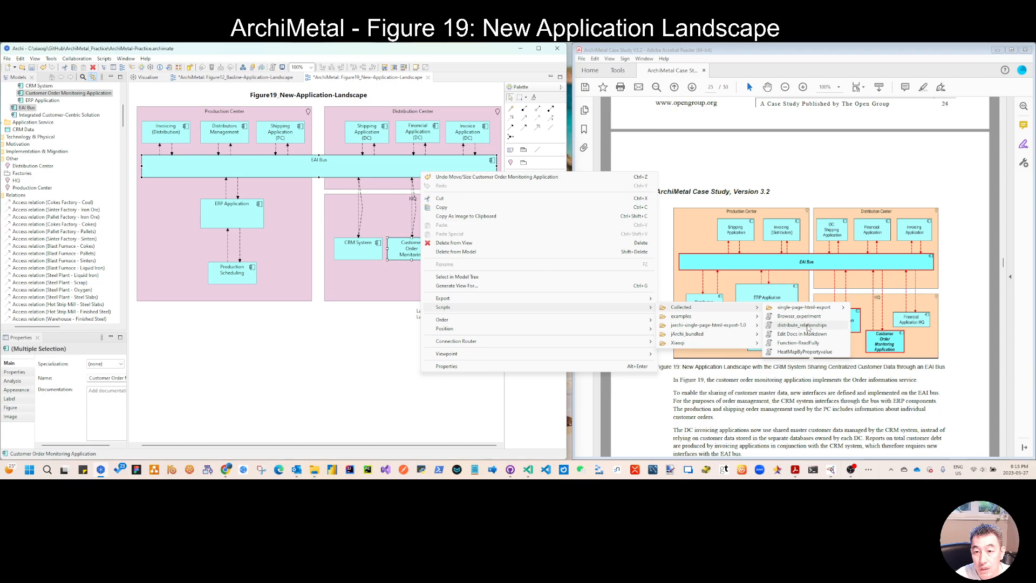
click(803, 324)
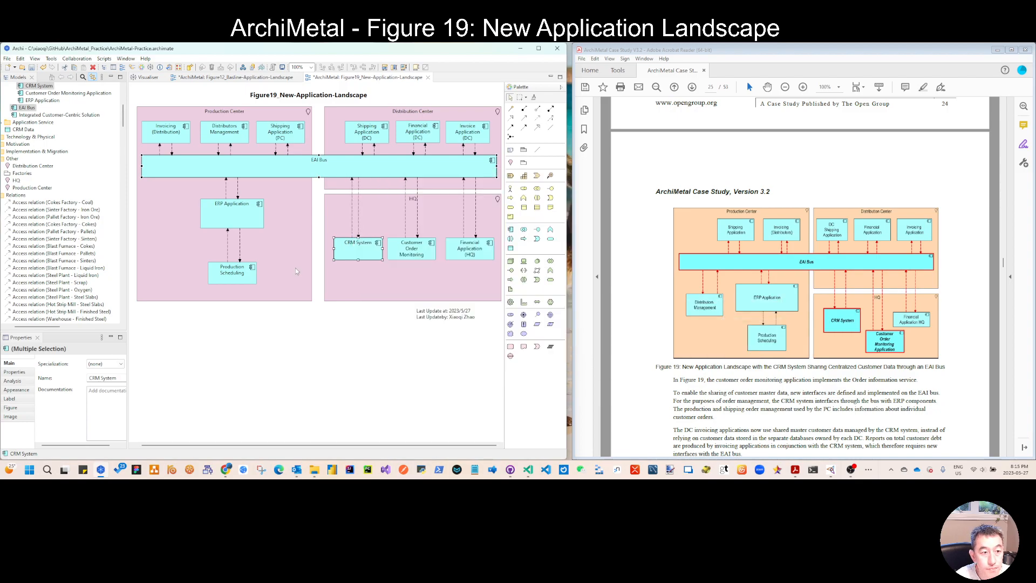
- Select the Production Center and Production Scheduling to adjust the containers
click(232, 250)
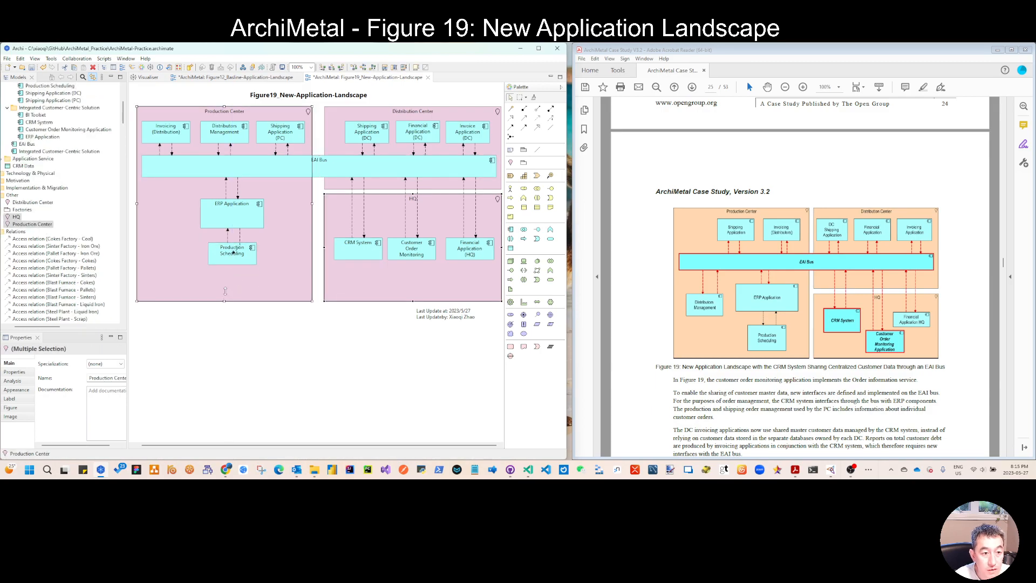
click(232, 252)
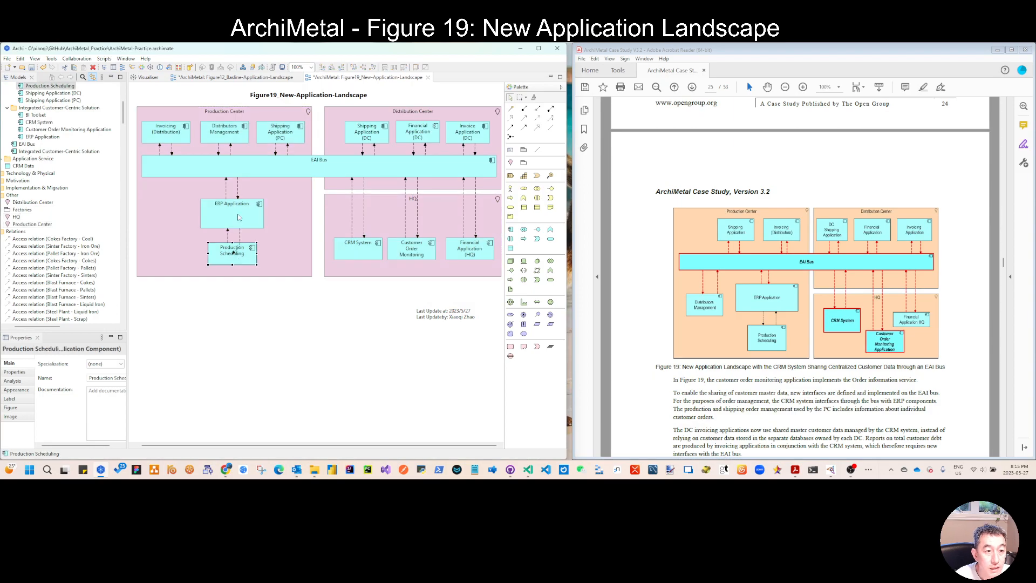
right_click(231, 251)
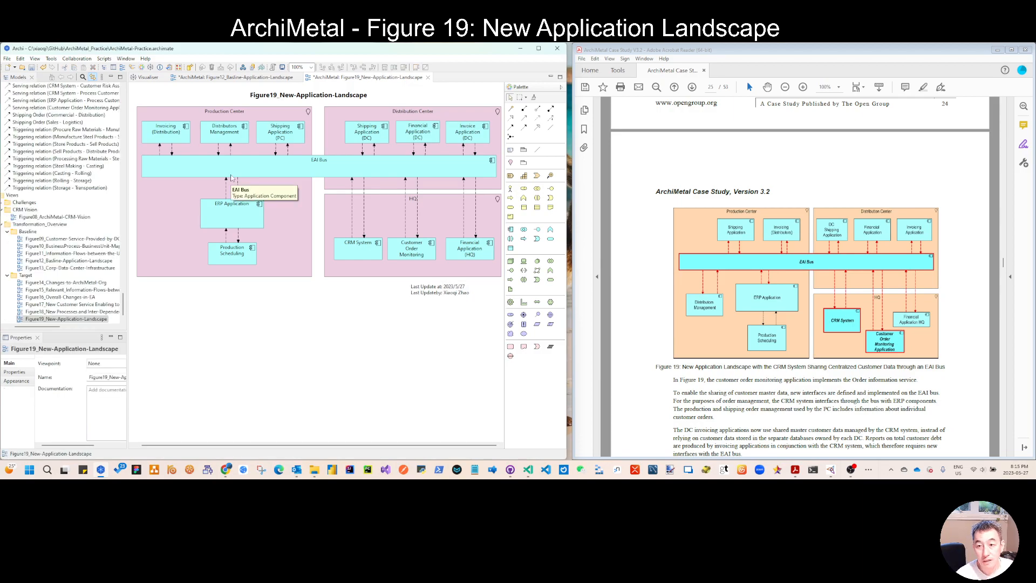
mouse_move(327, 177)
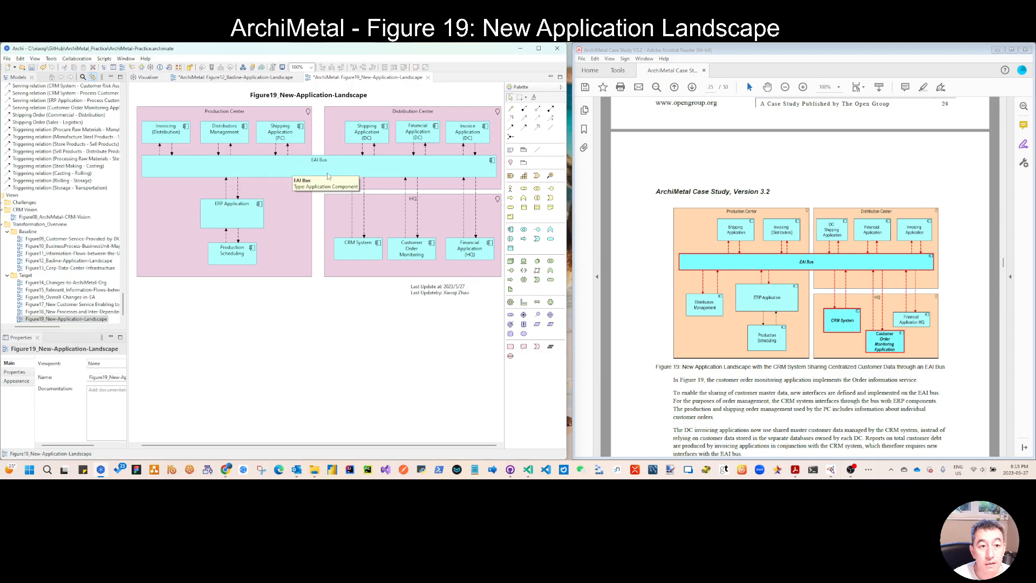
- Set the font colour of EAI Bus, CRM System and Customer Order Monitoring to red
click(319, 159)
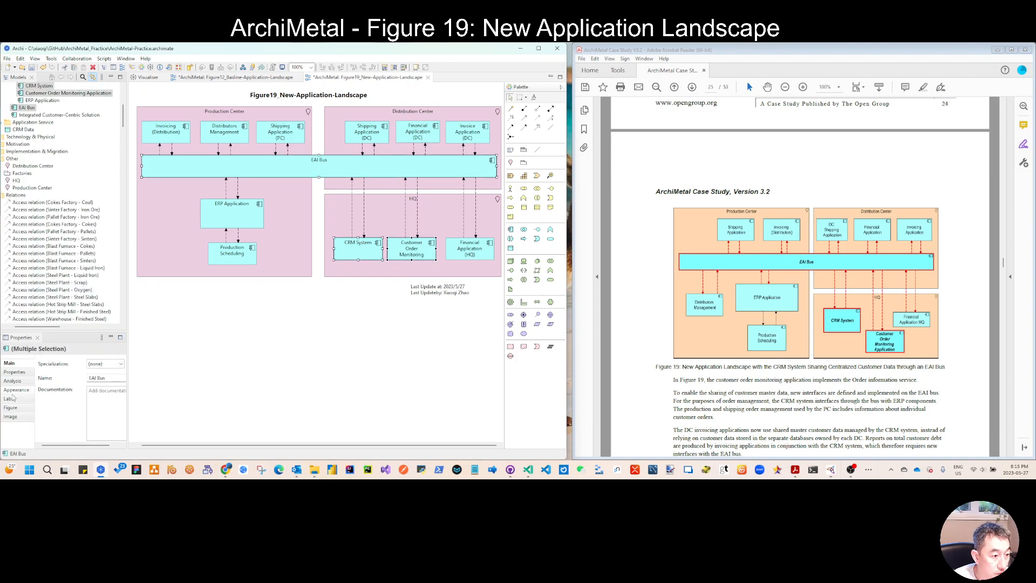
click(16, 389)
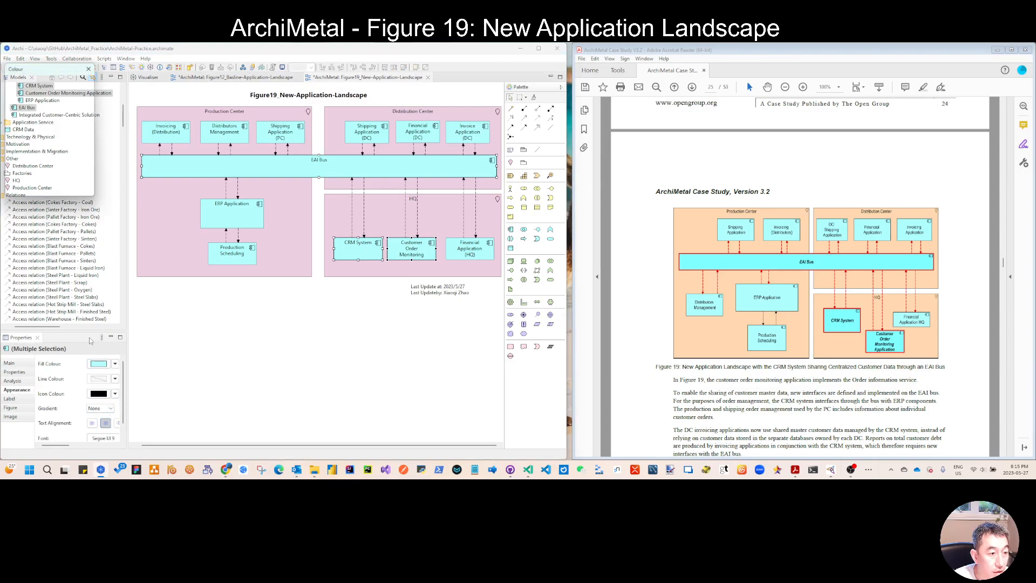
click(114, 362)
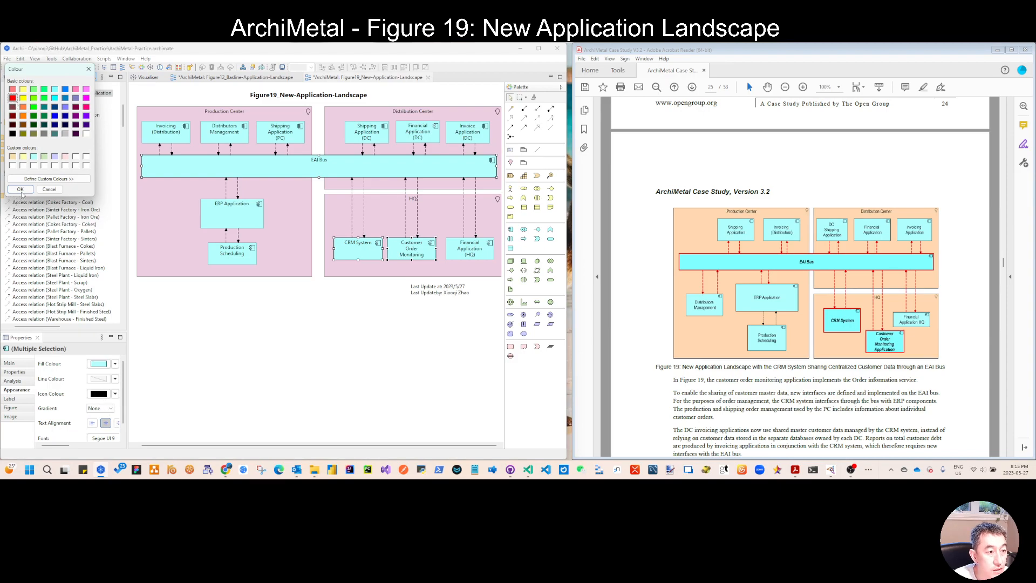
click(20, 188)
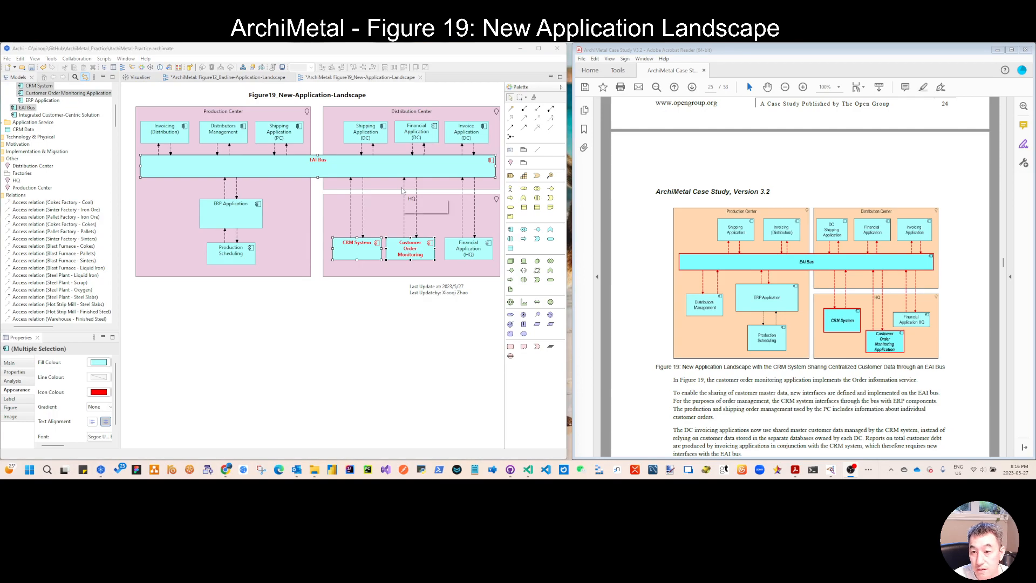
mouse_move(344, 173)
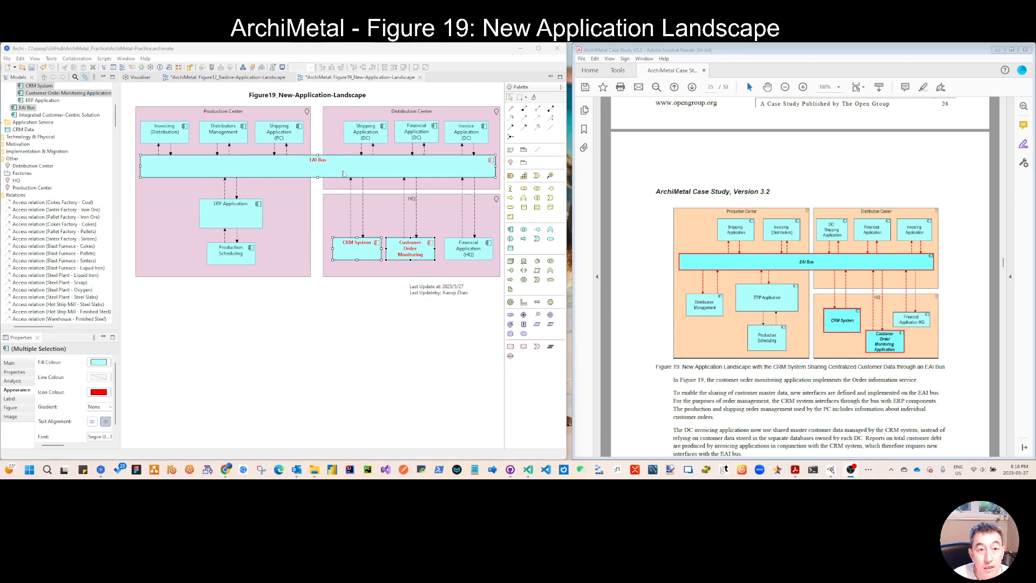
mouse_move(212, 103)
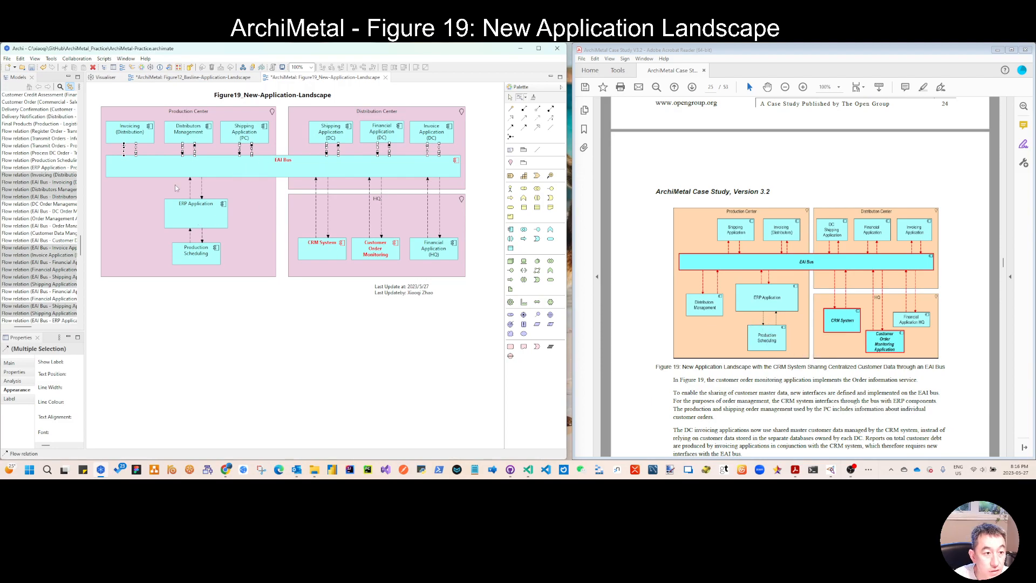
mouse_move(94, 174)
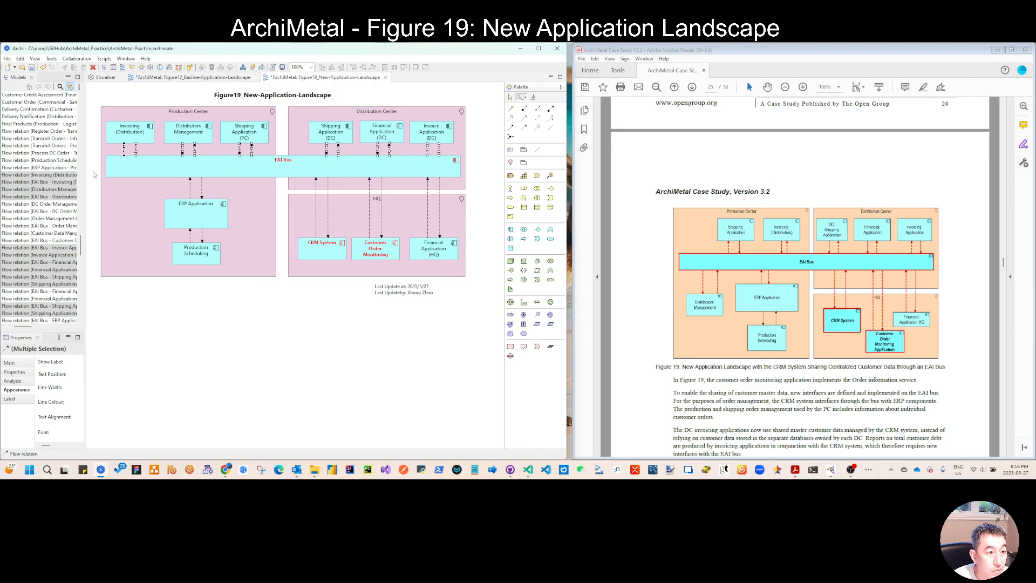
mouse_move(238, 217)
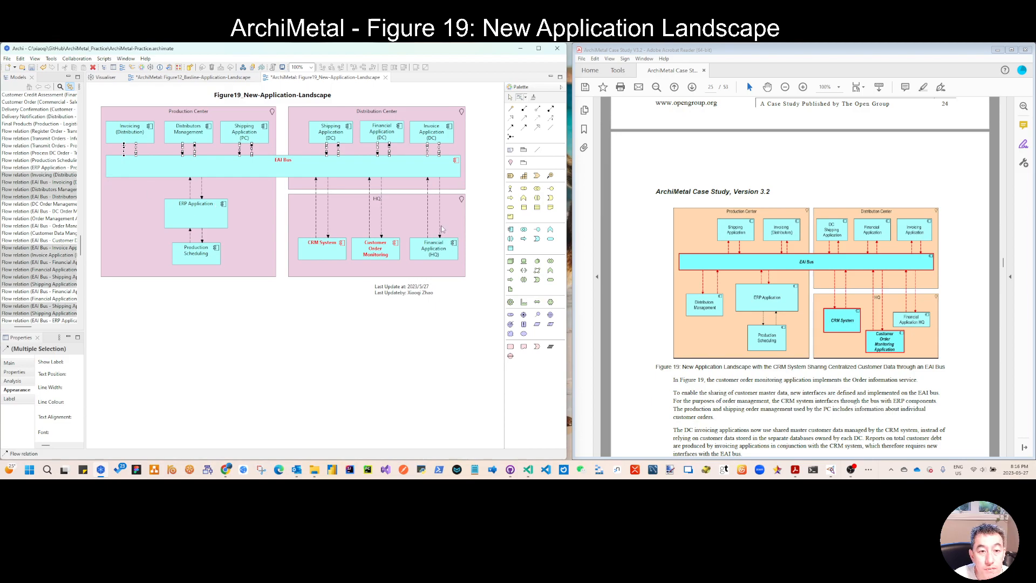
mouse_move(441, 230)
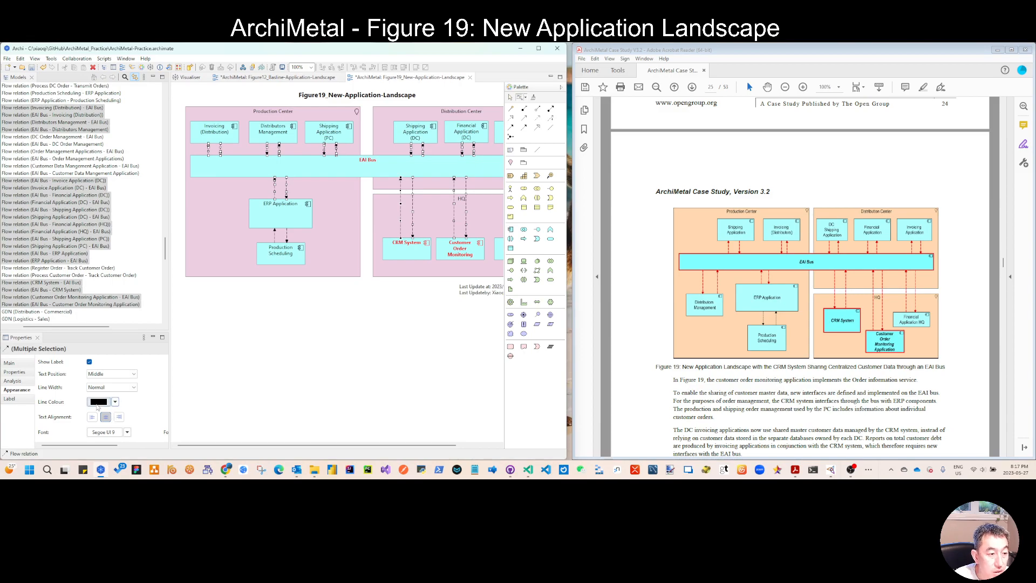
- Set the line colour of the selected flow relations to red
click(113, 401)
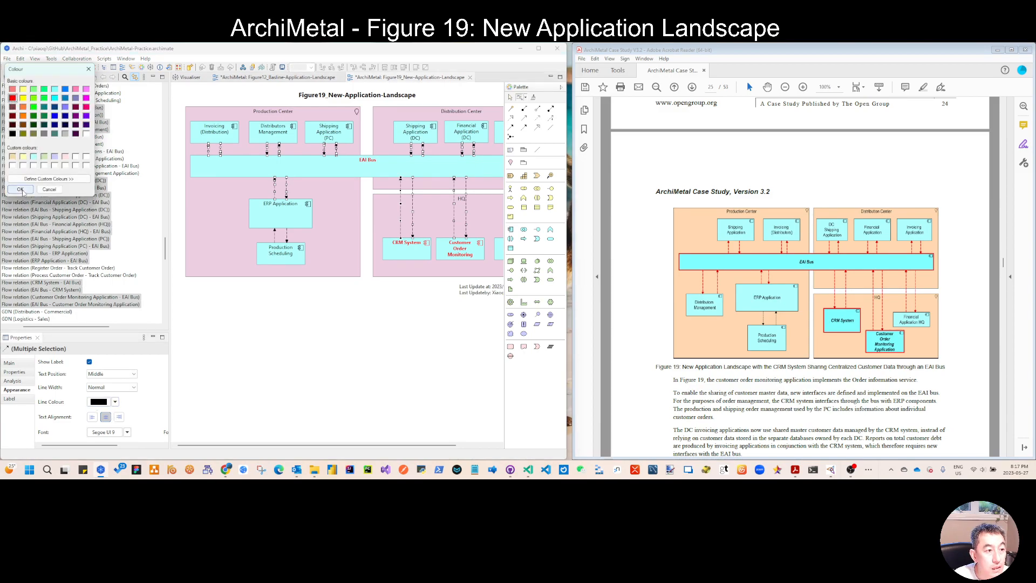
click(21, 189)
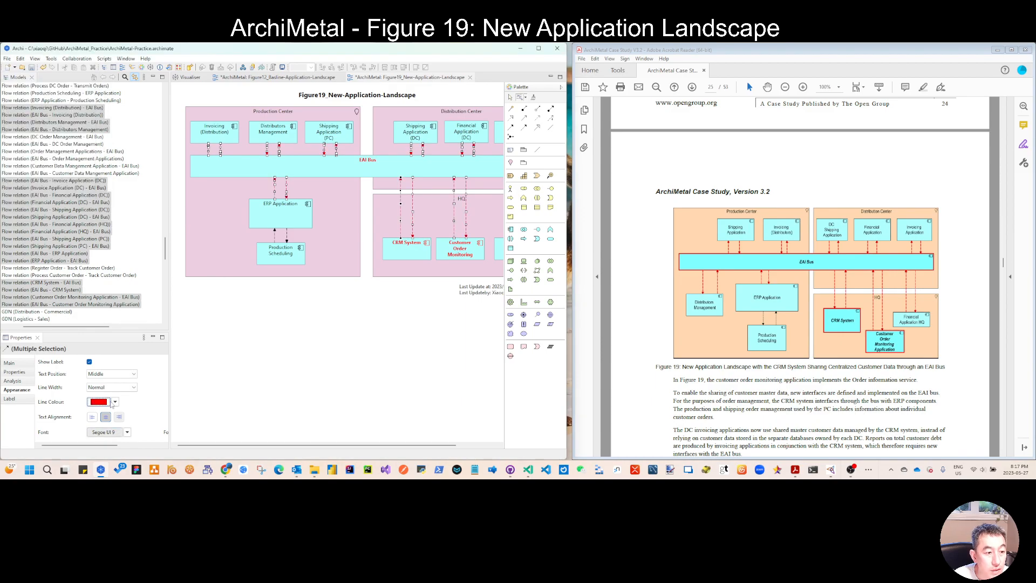
click(111, 387)
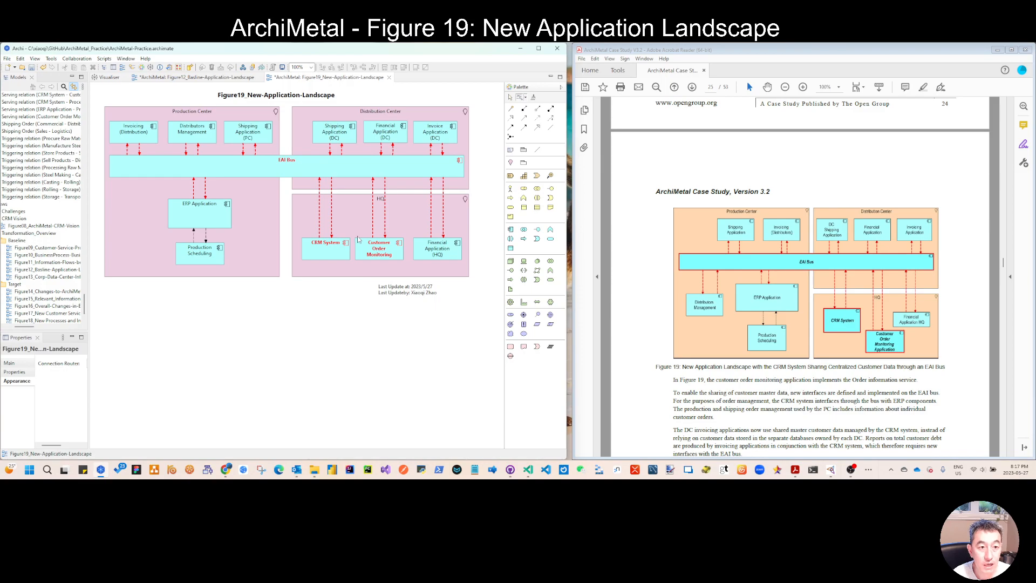
mouse_move(339, 288)
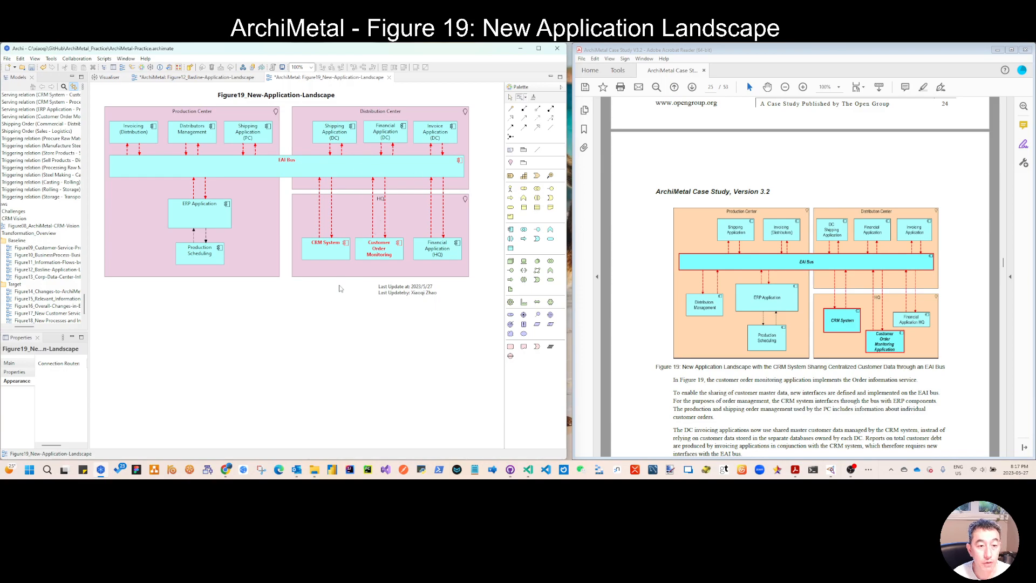
mouse_move(323, 300)
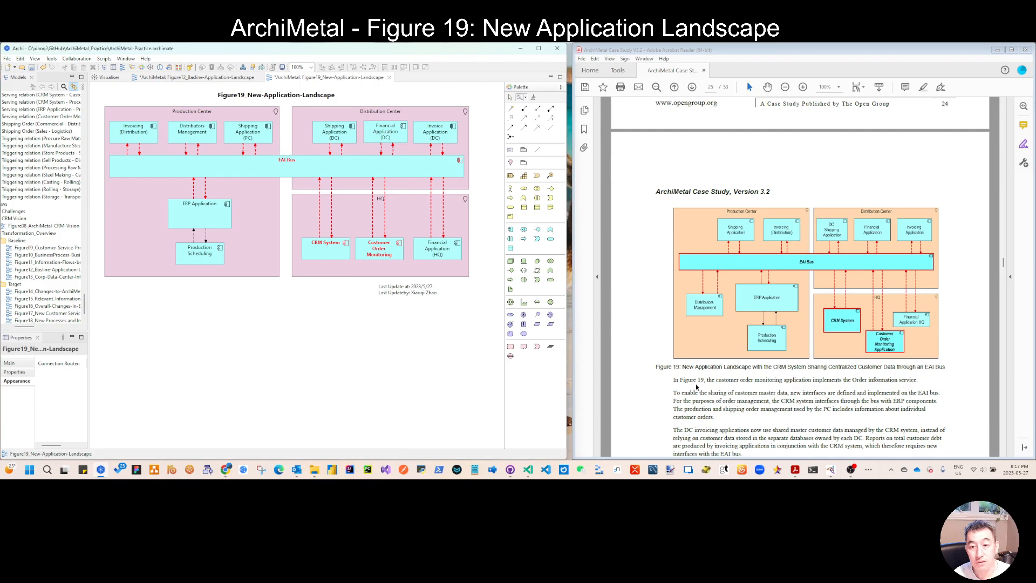
mouse_move(144, 273)
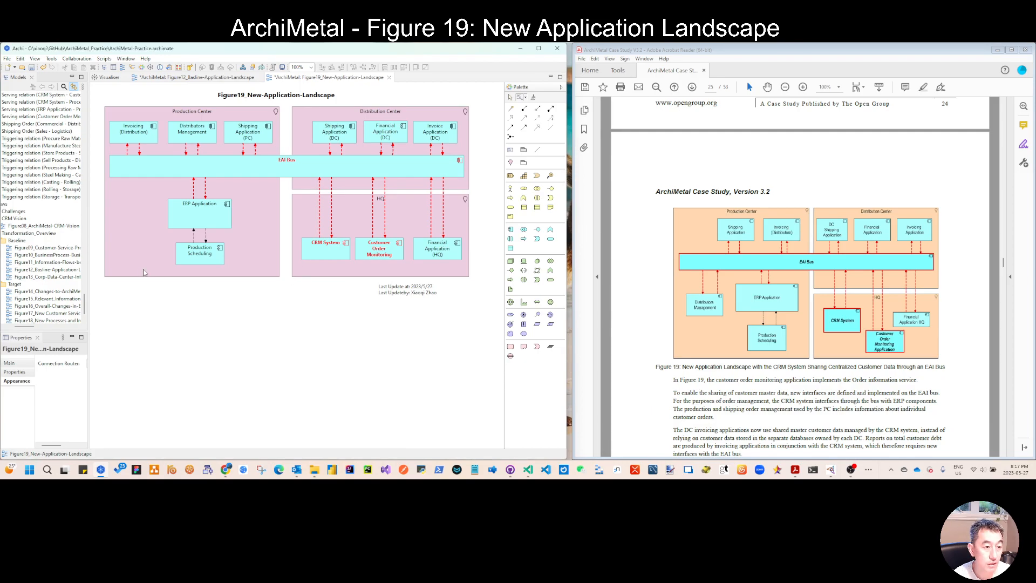